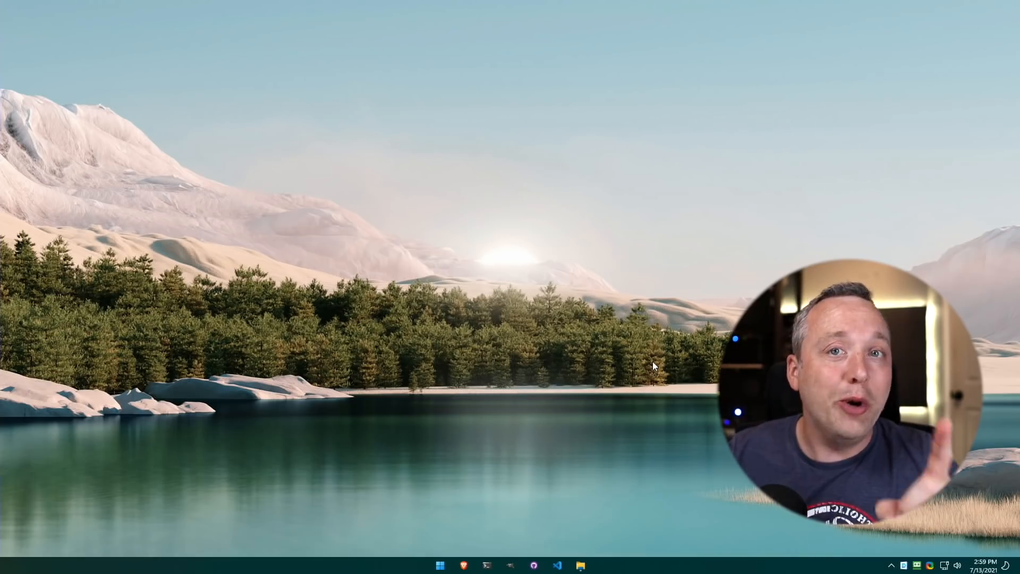
mouse_move(593, 326)
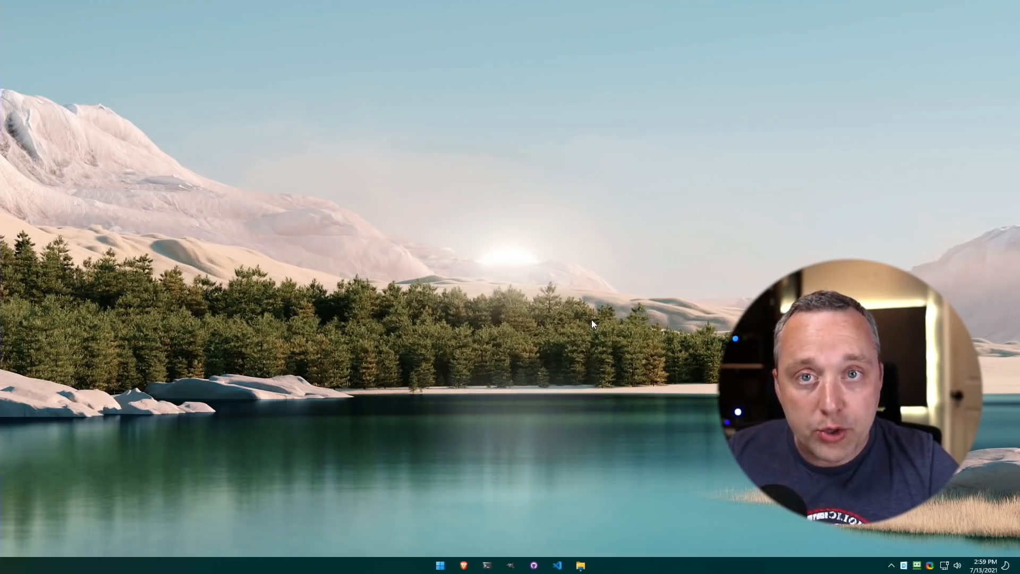
Close the This PC window and switch to GIMP with its toolbox and dock panels showing.
click(581, 566)
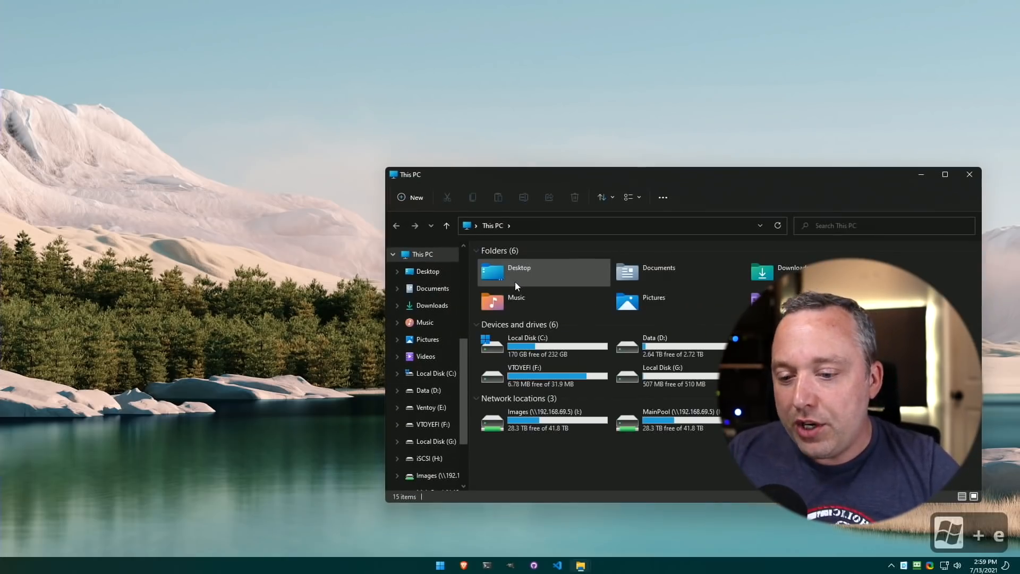
mouse_move(605, 275)
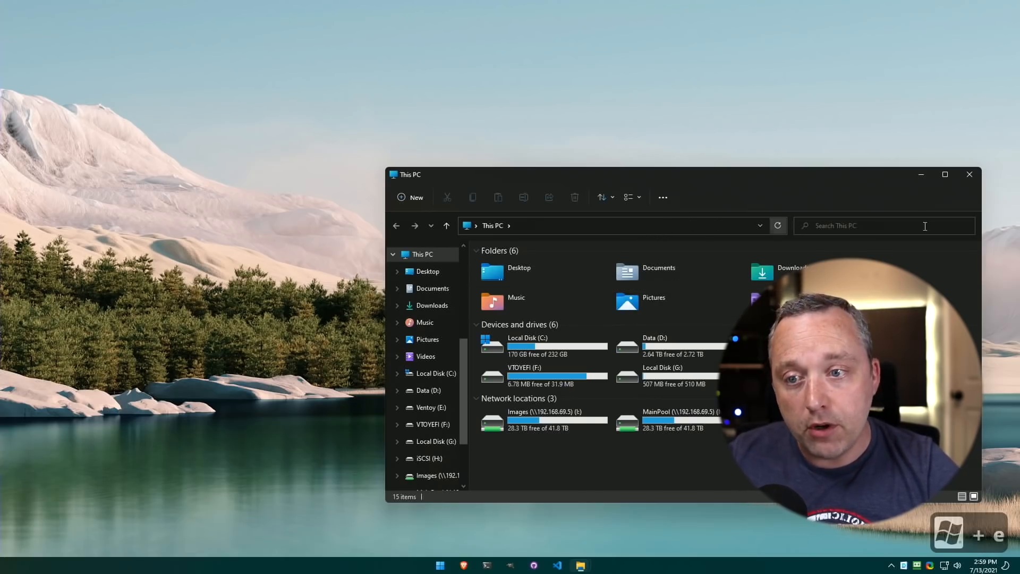
mouse_move(969, 180)
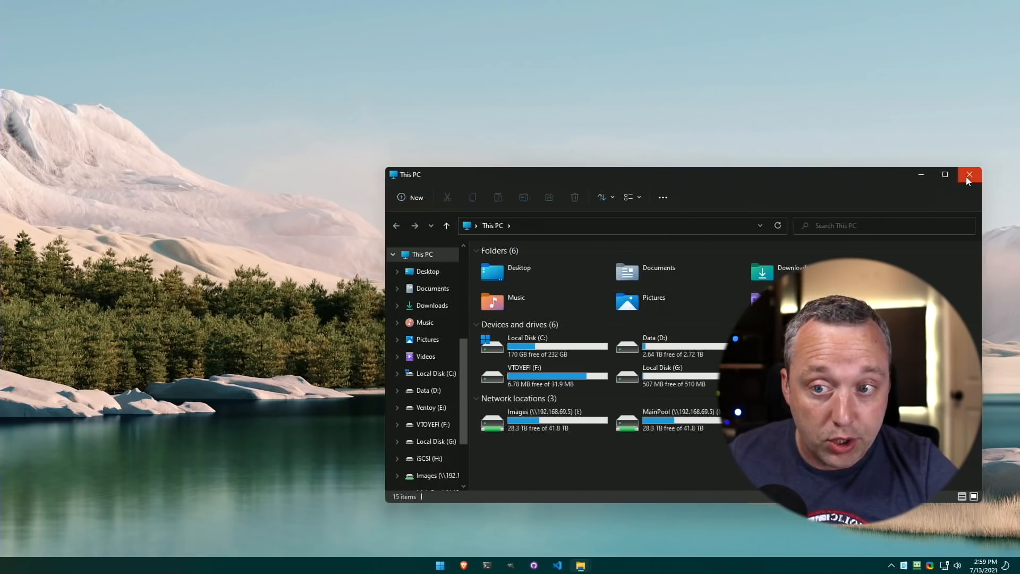
click(969, 174)
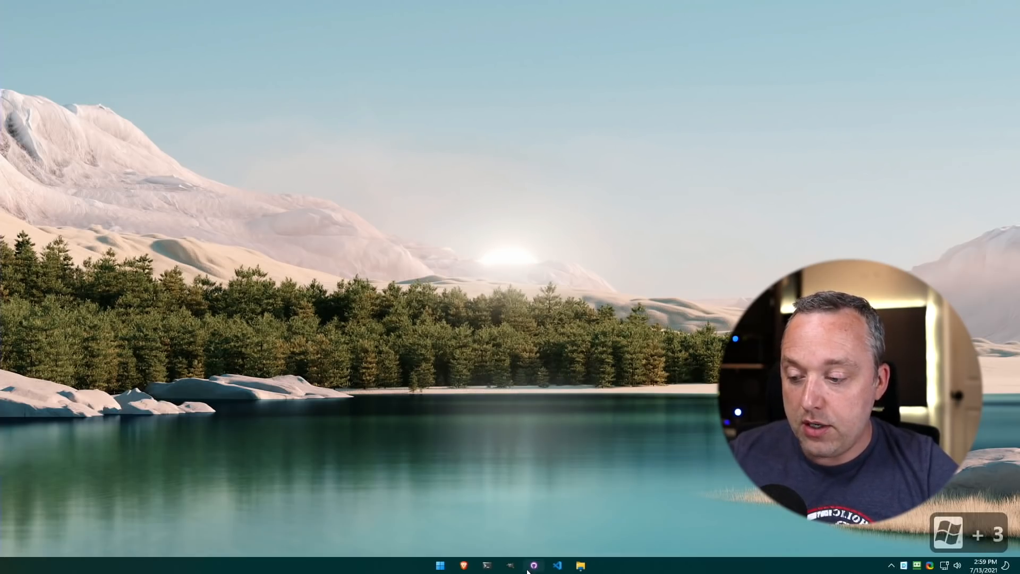
click(510, 565)
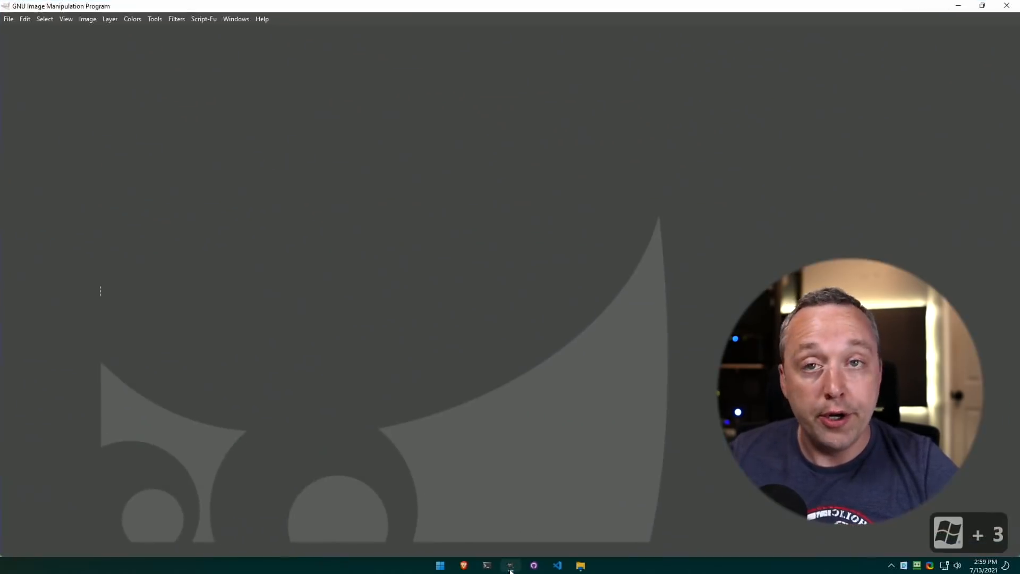
key(Tab)
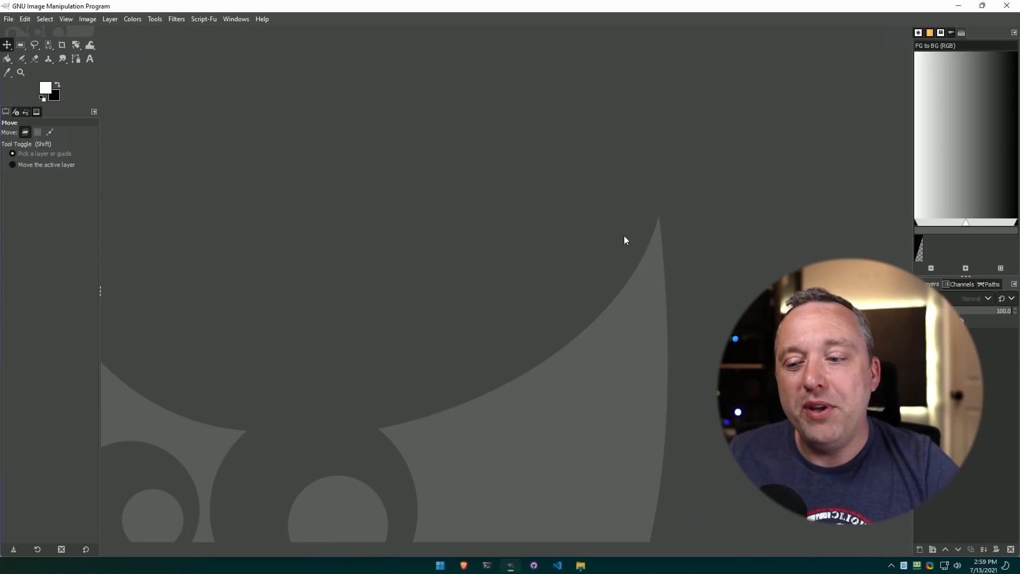
mouse_move(580, 269)
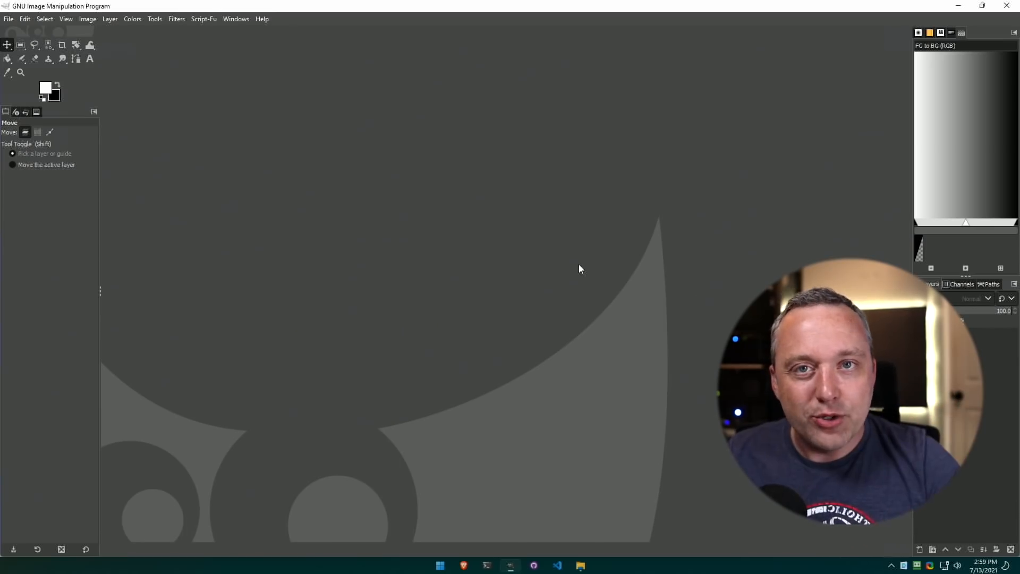
mouse_move(542, 235)
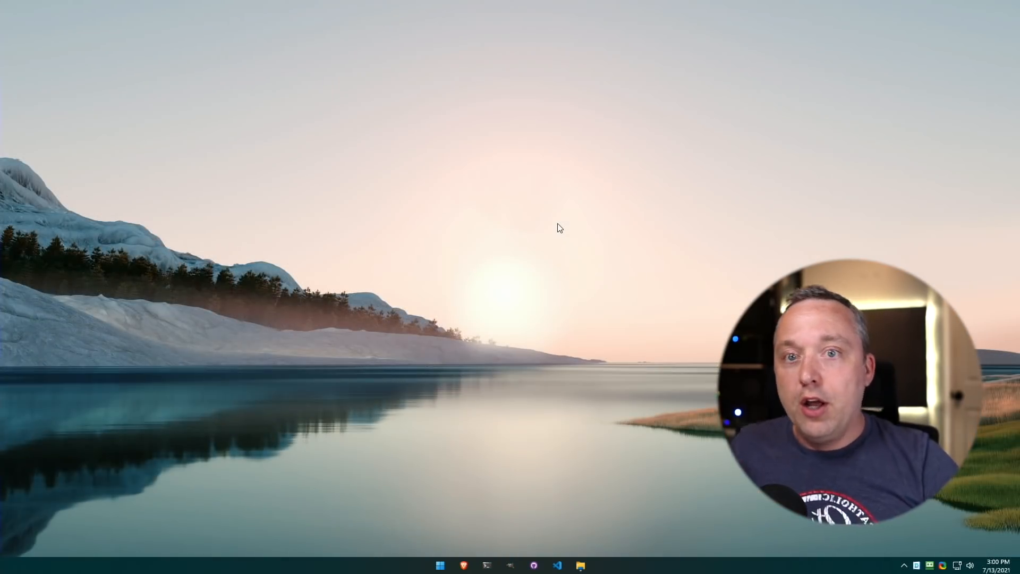
mouse_move(591, 257)
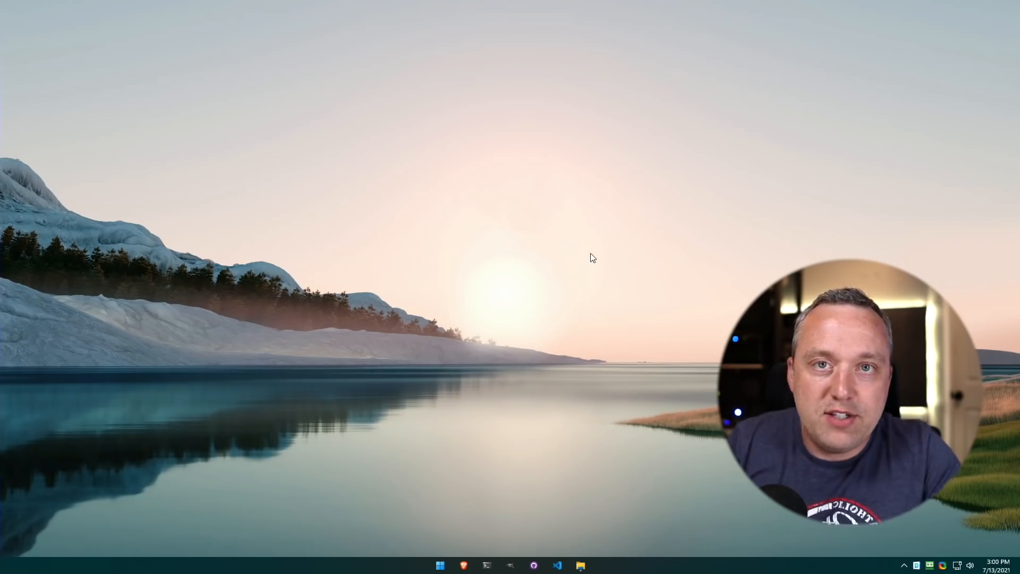
mouse_move(644, 355)
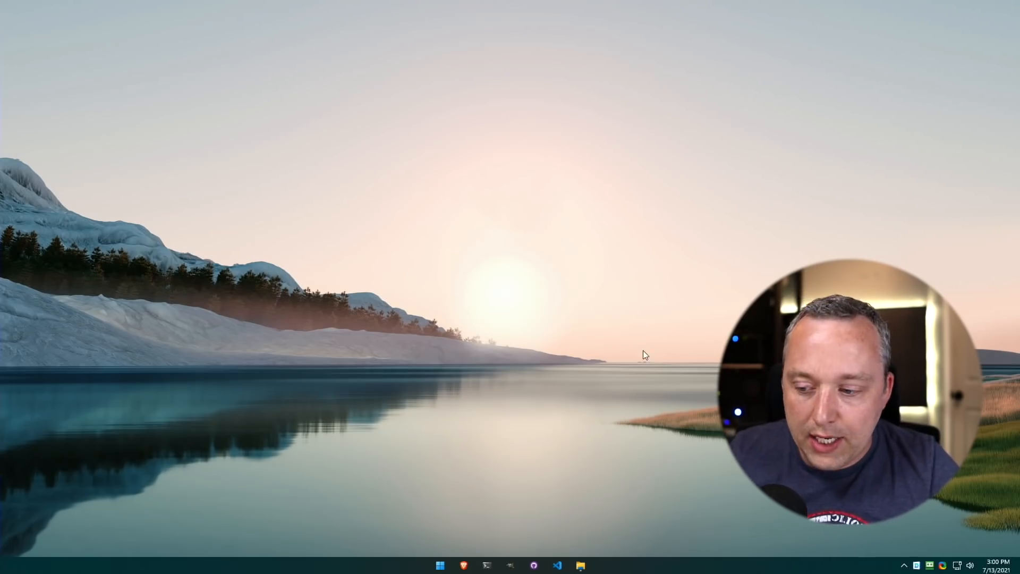
mouse_move(616, 408)
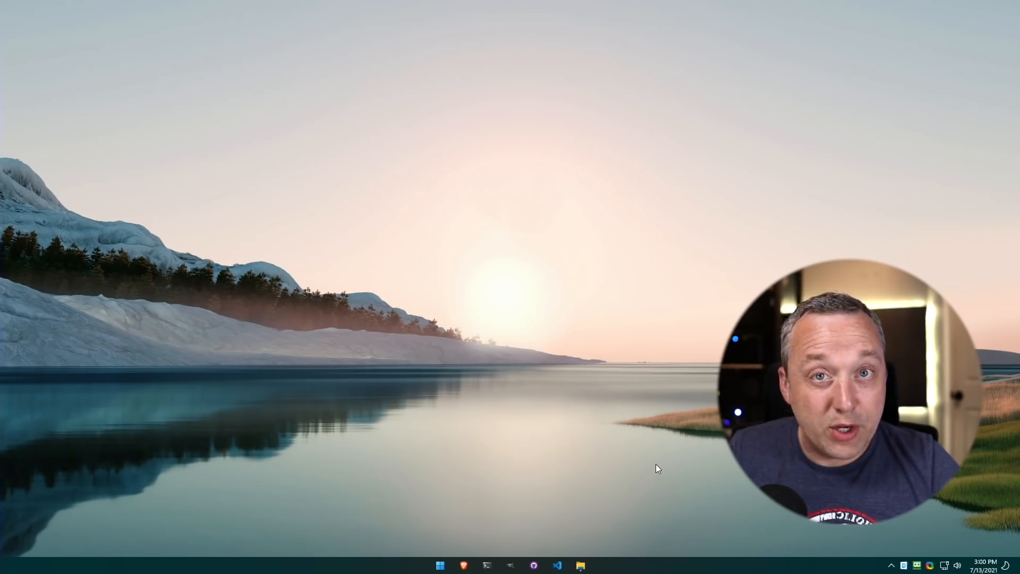
Dismiss the missing Brave executable error raised by the Win+B hotkey.
click(487, 566)
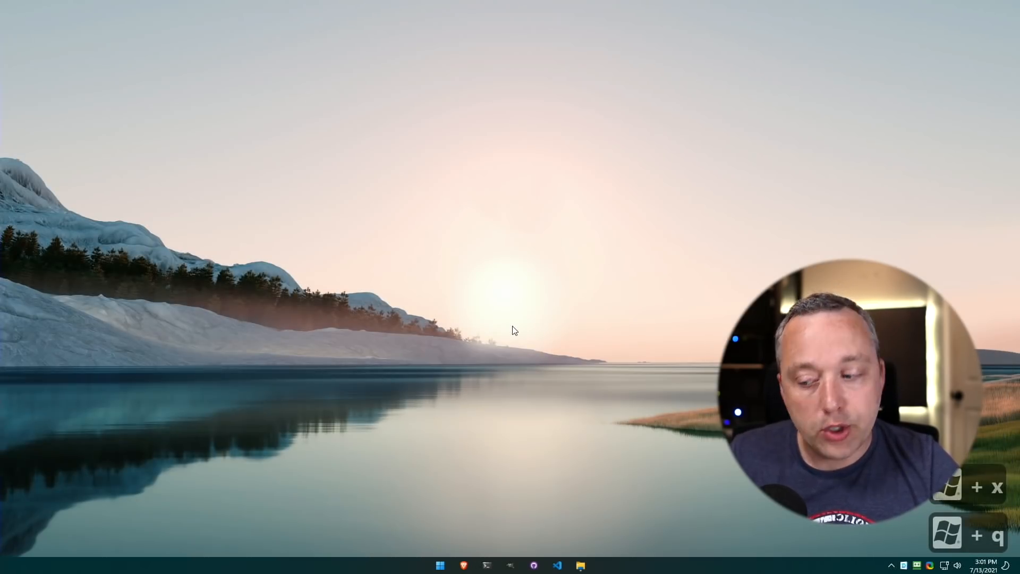
click(466, 564)
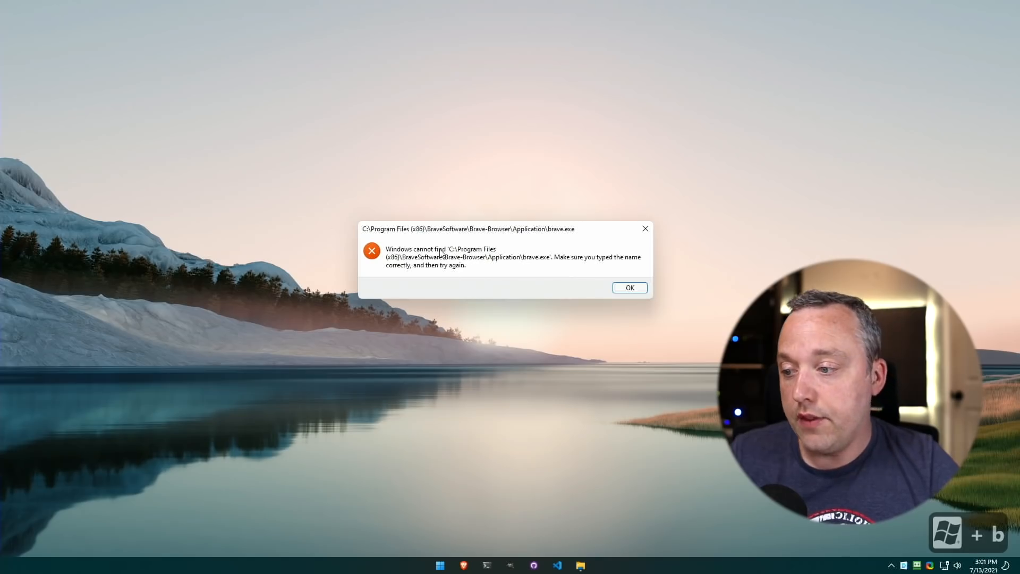
mouse_move(479, 274)
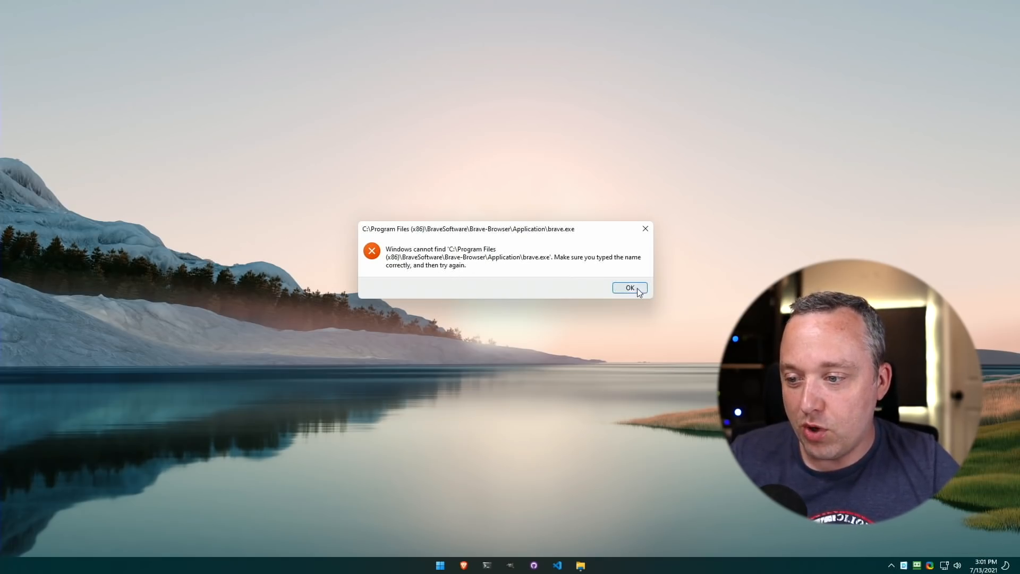
click(629, 287)
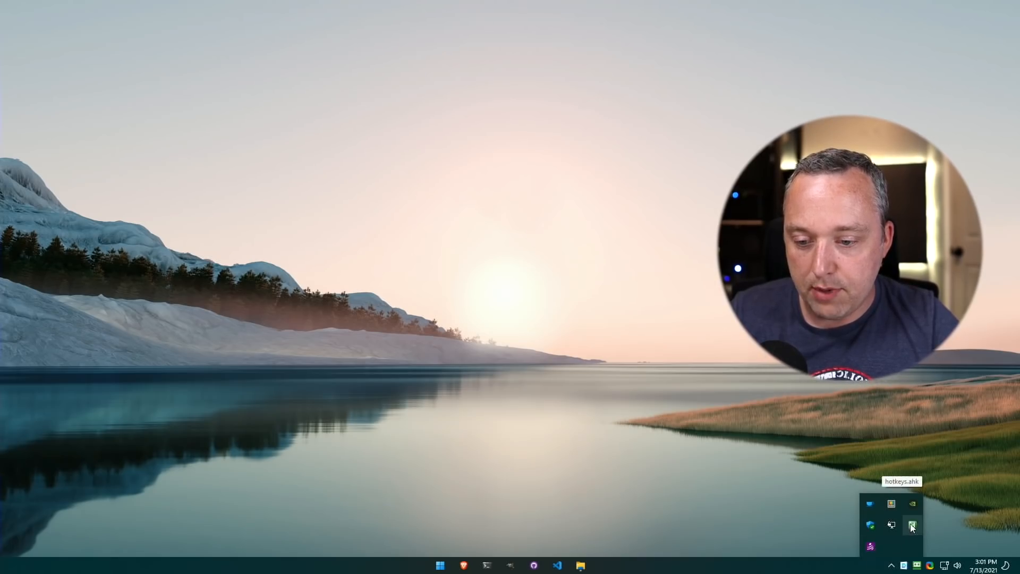
Edit hotkeys.ahk in Notepad and highlight the Windows Terminal call and Brave program path.
click(912, 525)
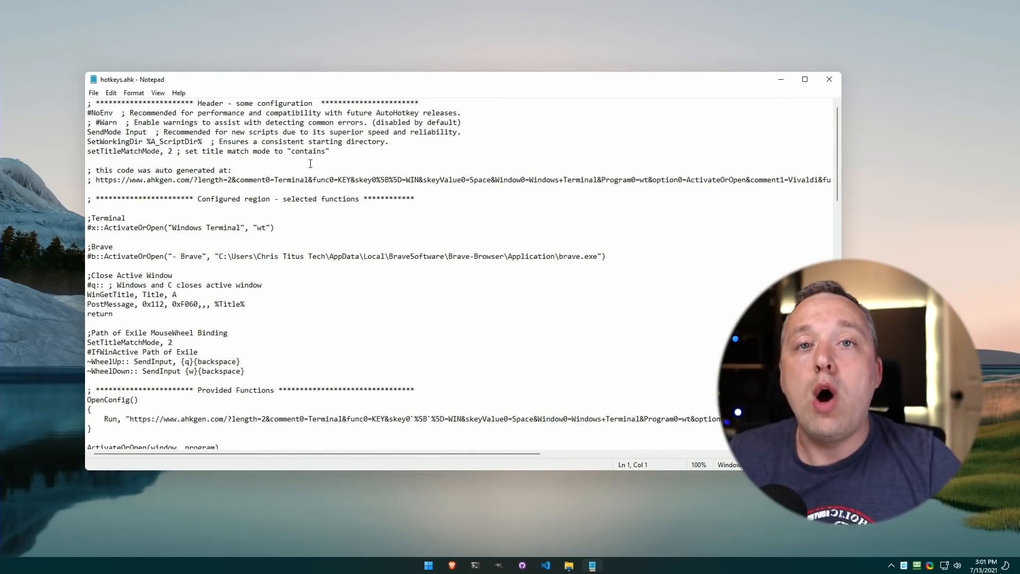
scroll(down, 3)
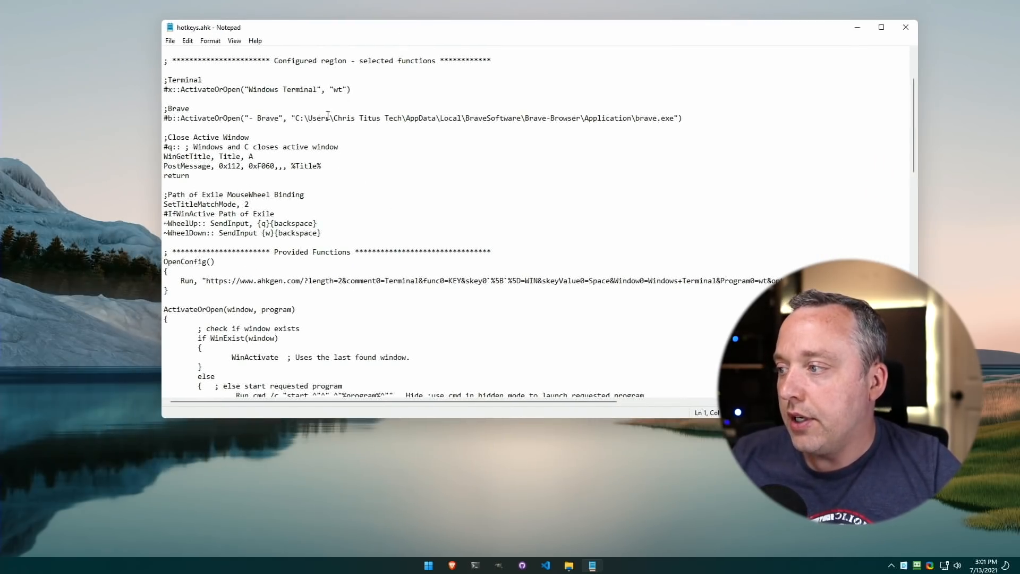
drag(194, 89, 321, 89)
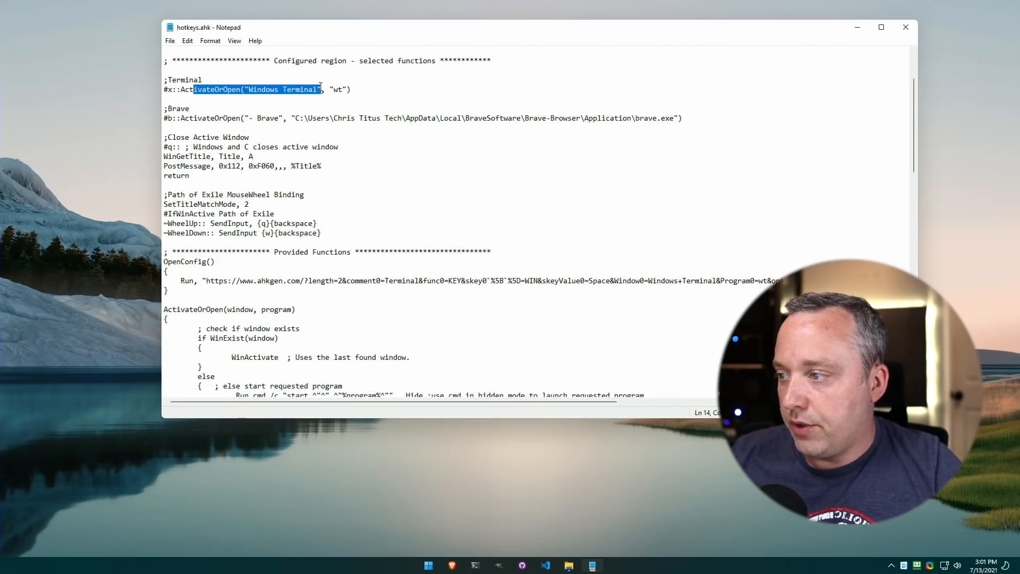
drag(358, 118, 506, 118)
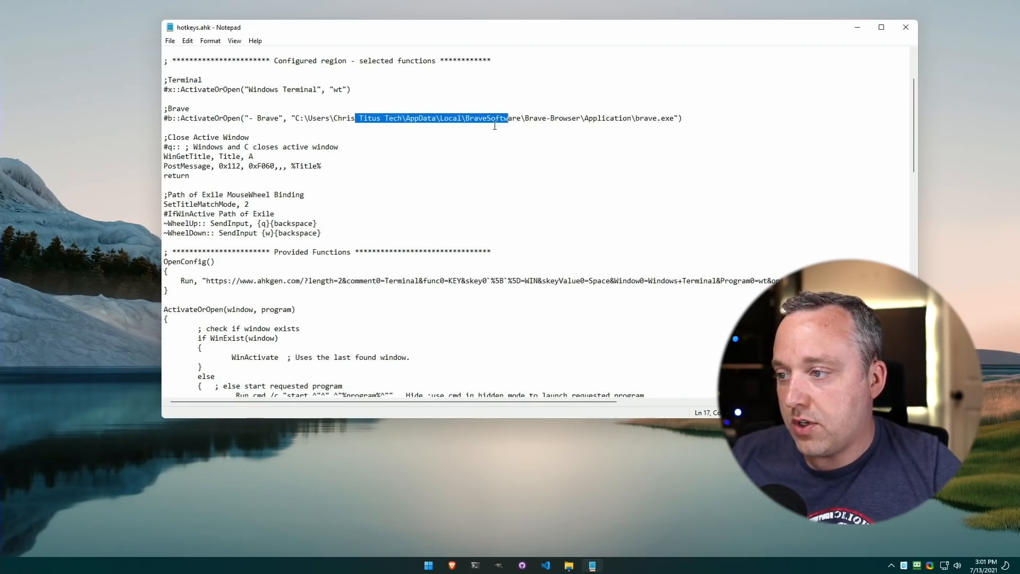
click(763, 188)
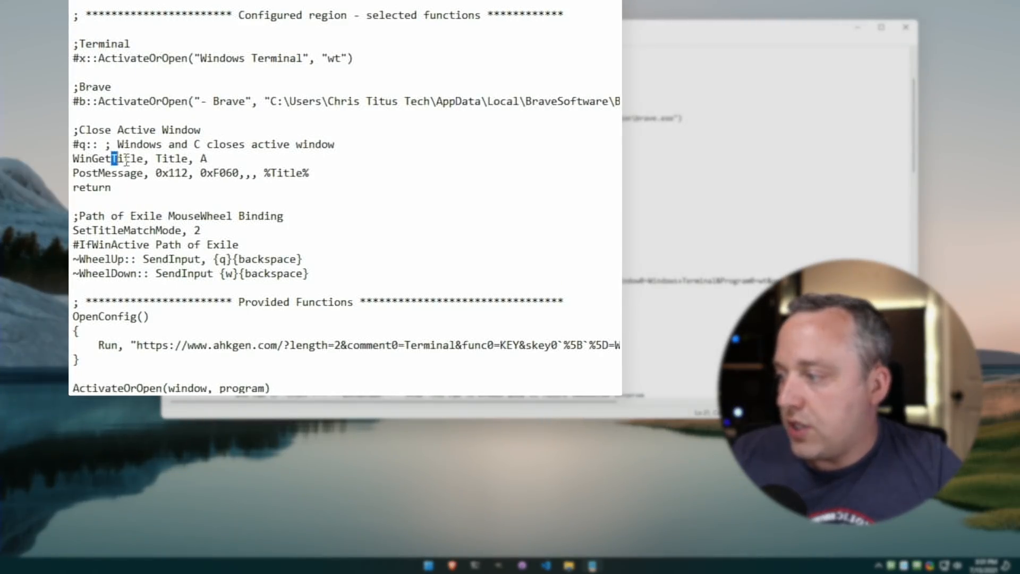
Highlight the close-window and Path of Exile mouse-wheel hotkey bindings.
drag(97, 173, 218, 174)
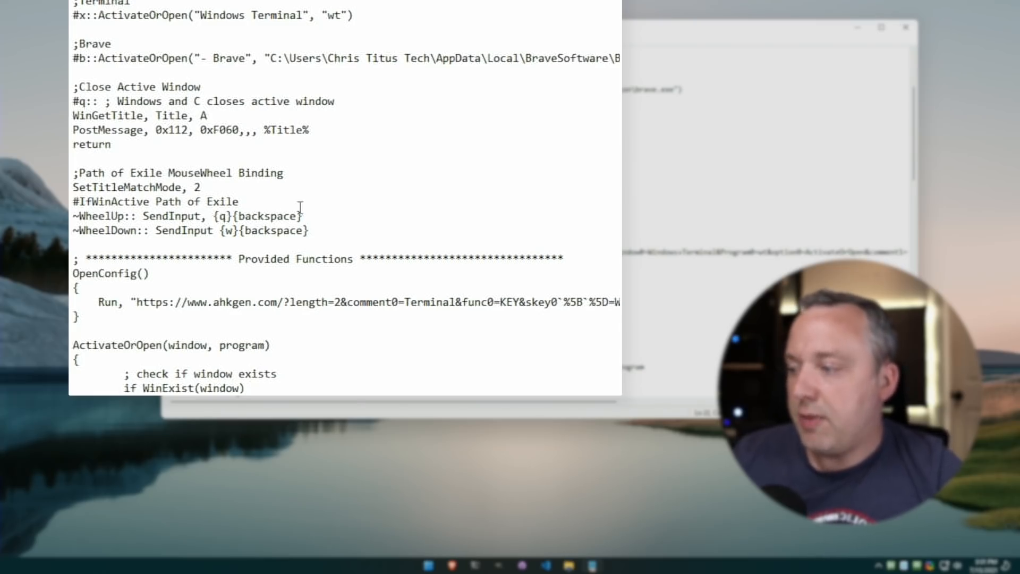
drag(129, 172, 217, 216)
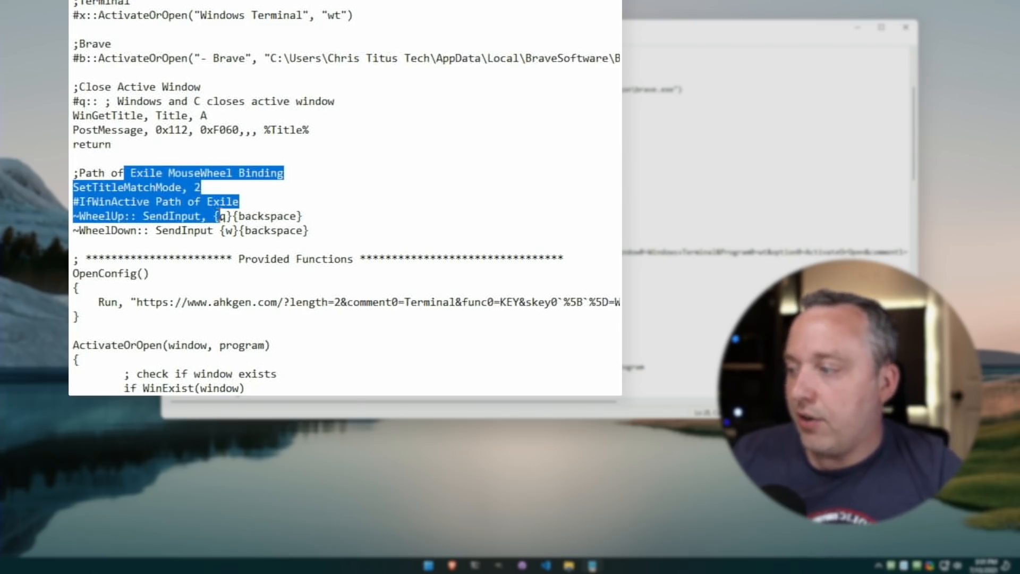
click(323, 235)
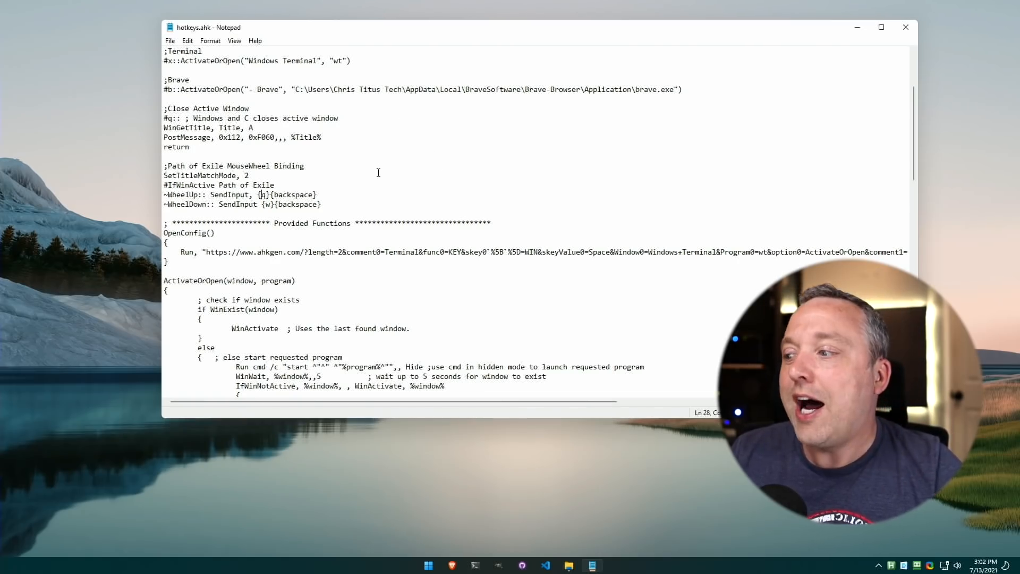
mouse_move(381, 185)
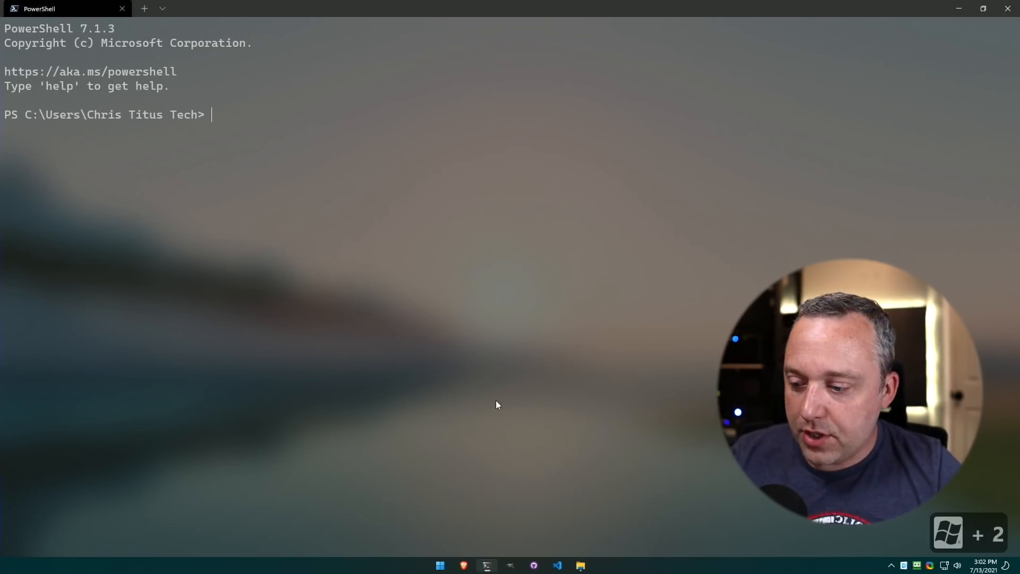
mouse_move(861, 206)
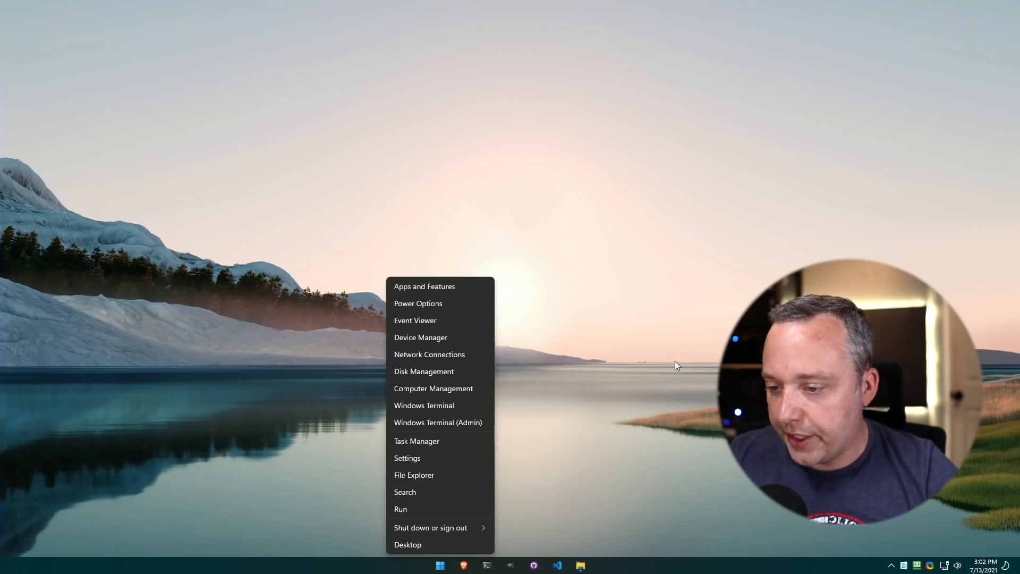
mouse_move(454, 423)
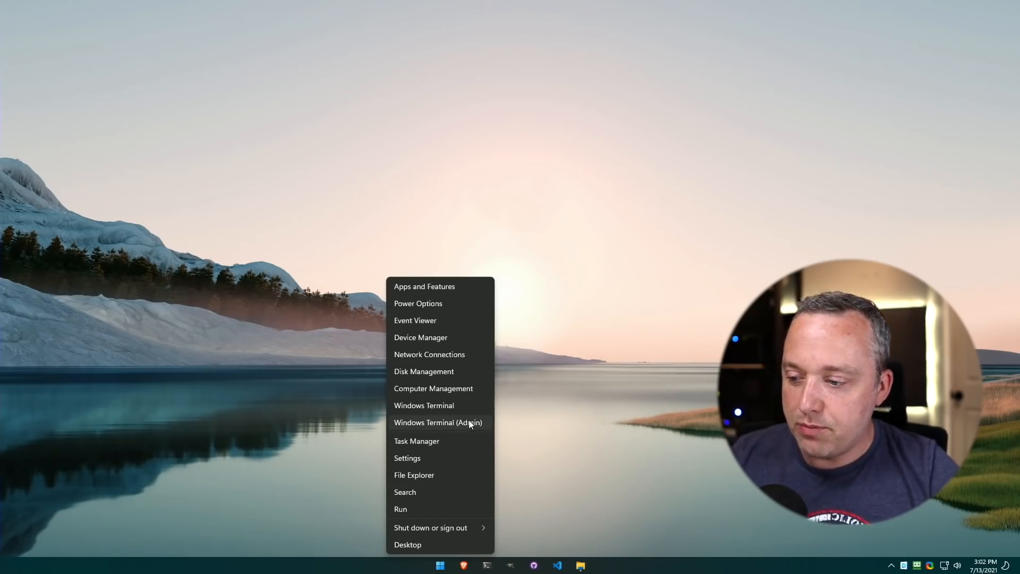
Launch an admin terminal, switch its PowerShell tab into cmd, and add an Ubuntu tab.
click(438, 423)
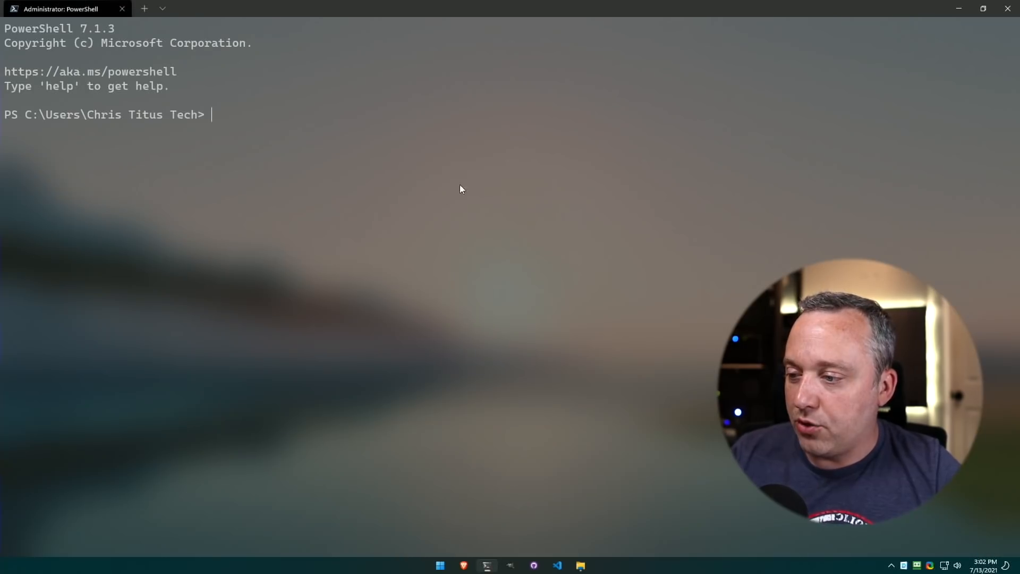
mouse_move(342, 238)
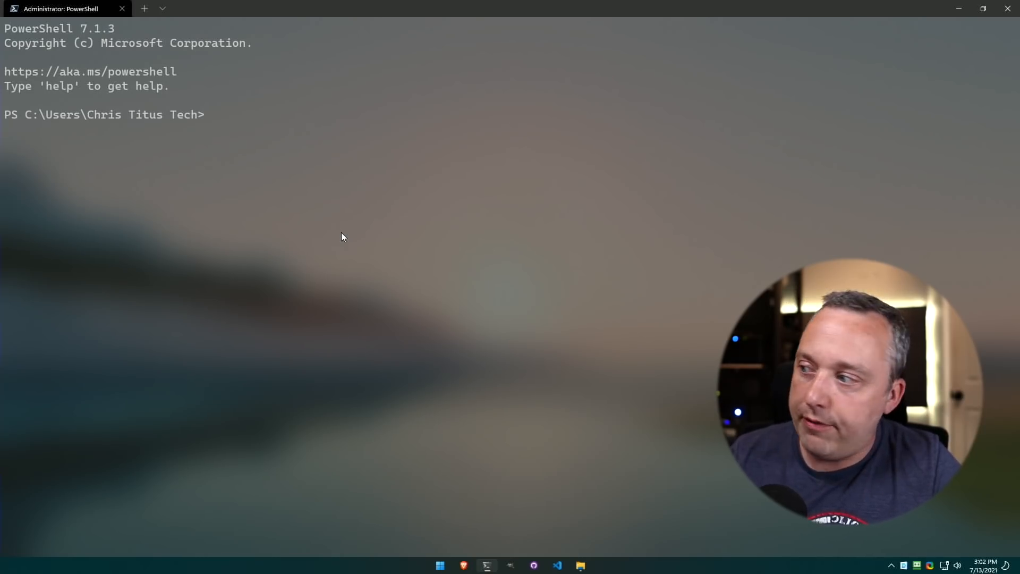
text(cmd)
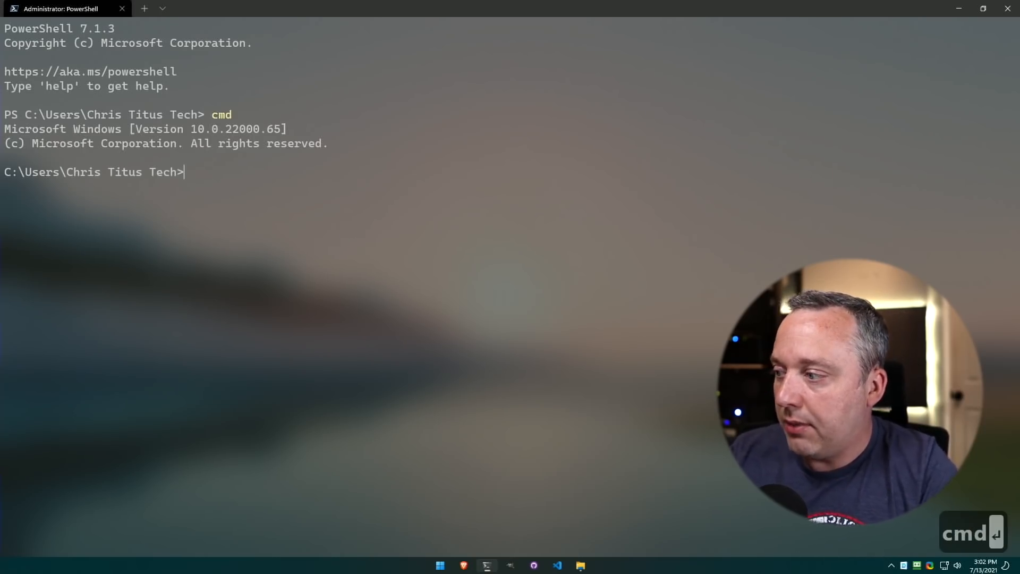
mouse_move(151, 12)
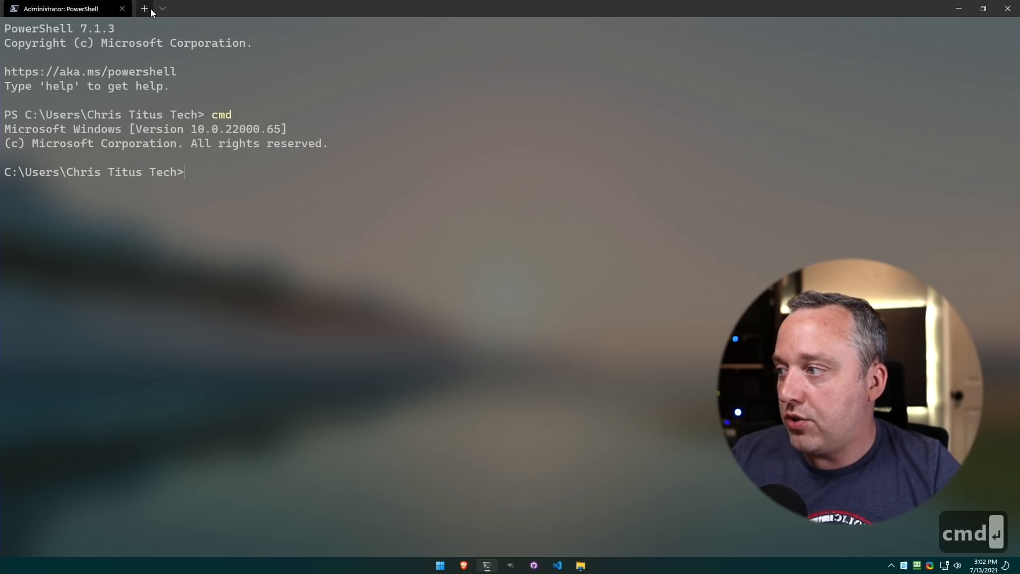
click(167, 9)
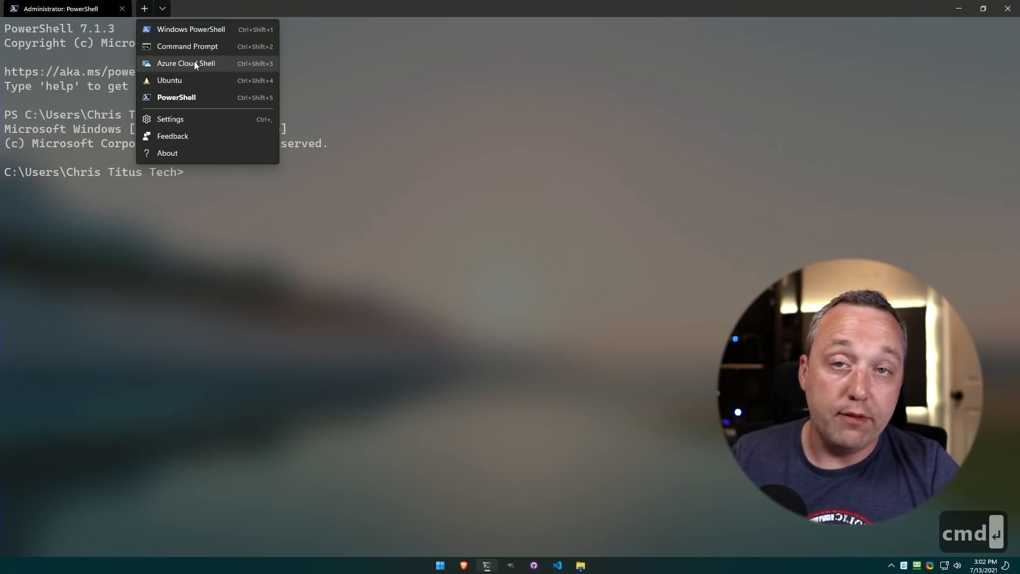
mouse_move(179, 86)
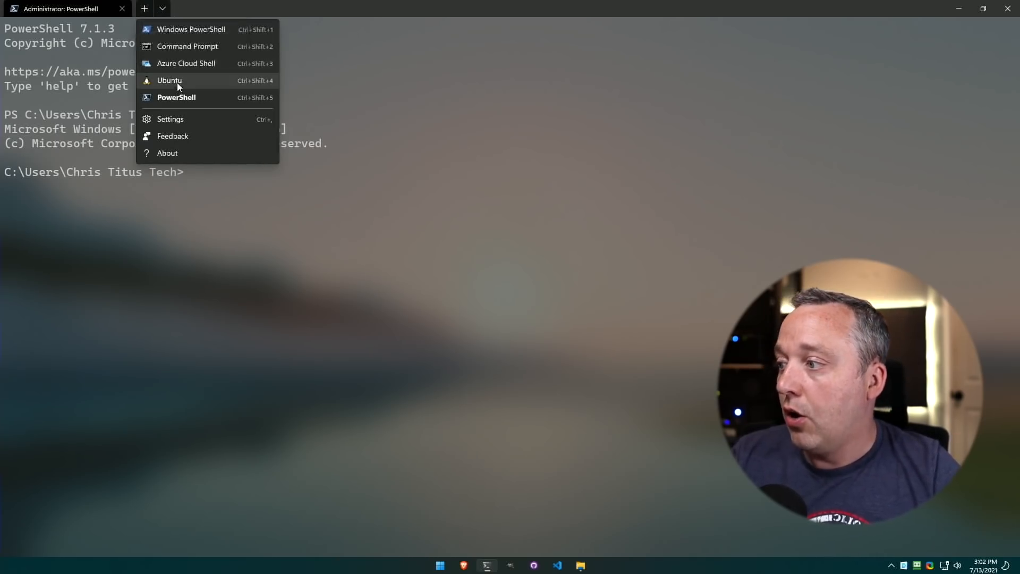
click(169, 81)
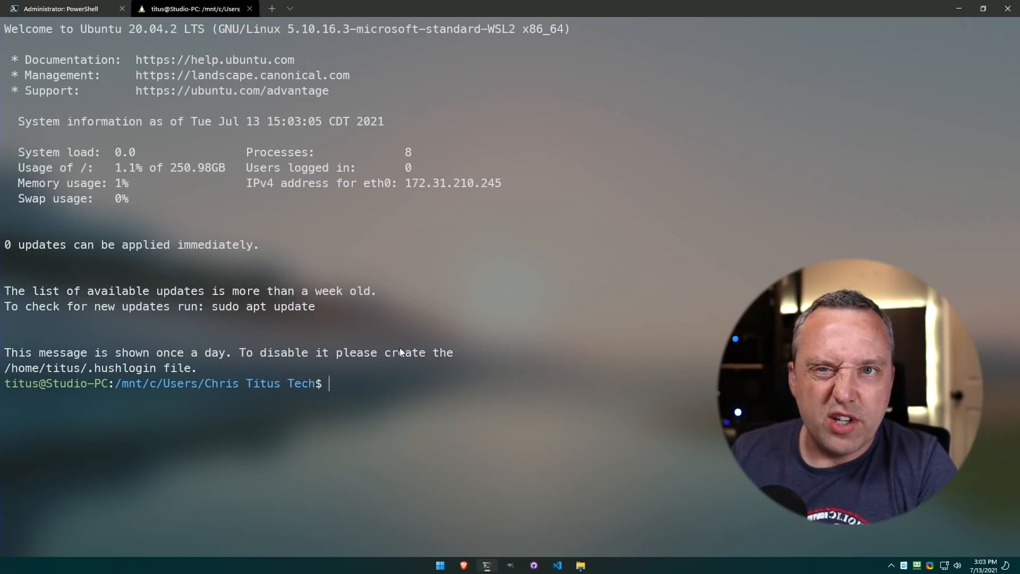
Run gedit from the Ubuntu shell, move its empty window aside, then close it.
text(gedit)
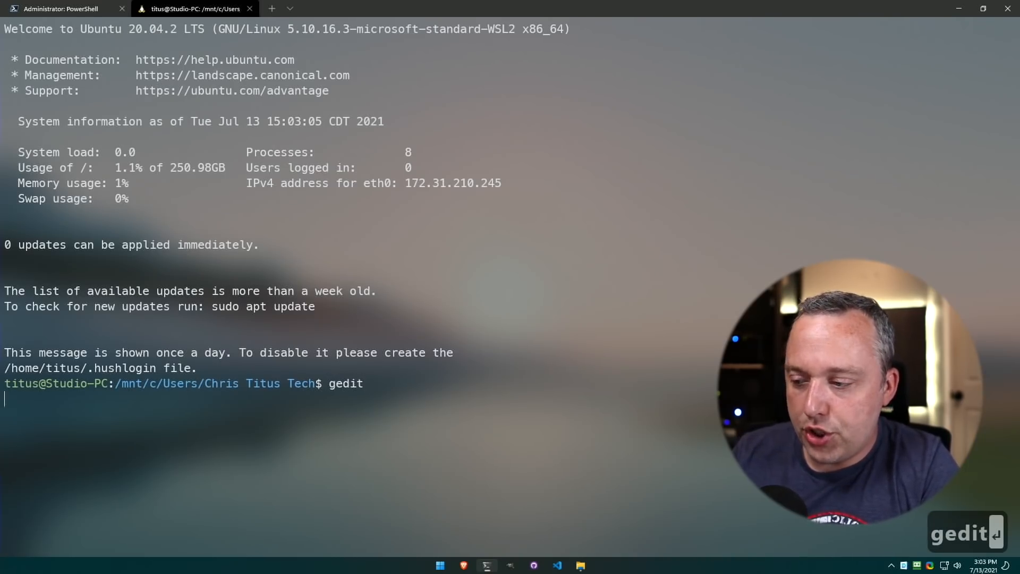
key(Return)
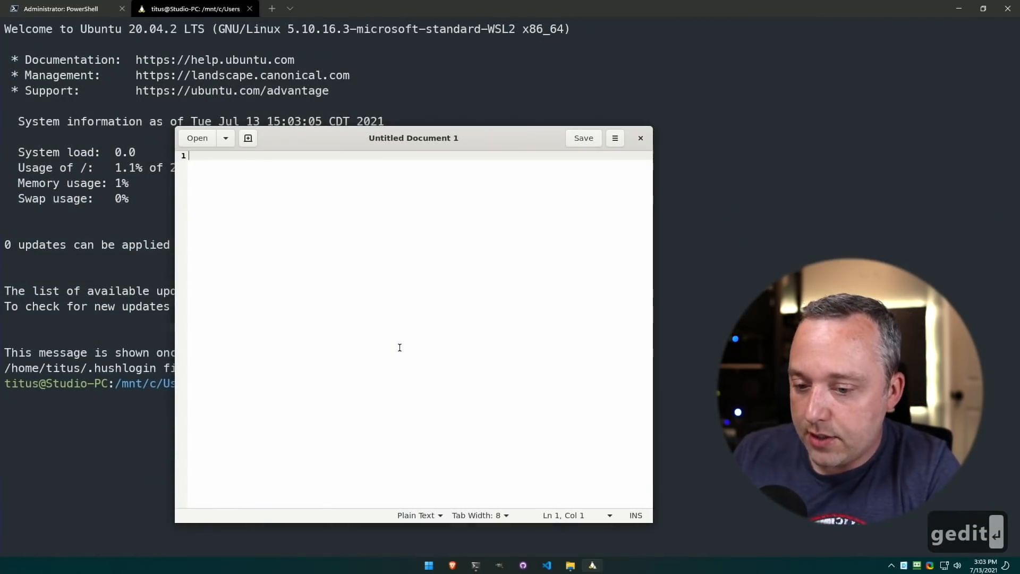
drag(412, 138, 639, 131)
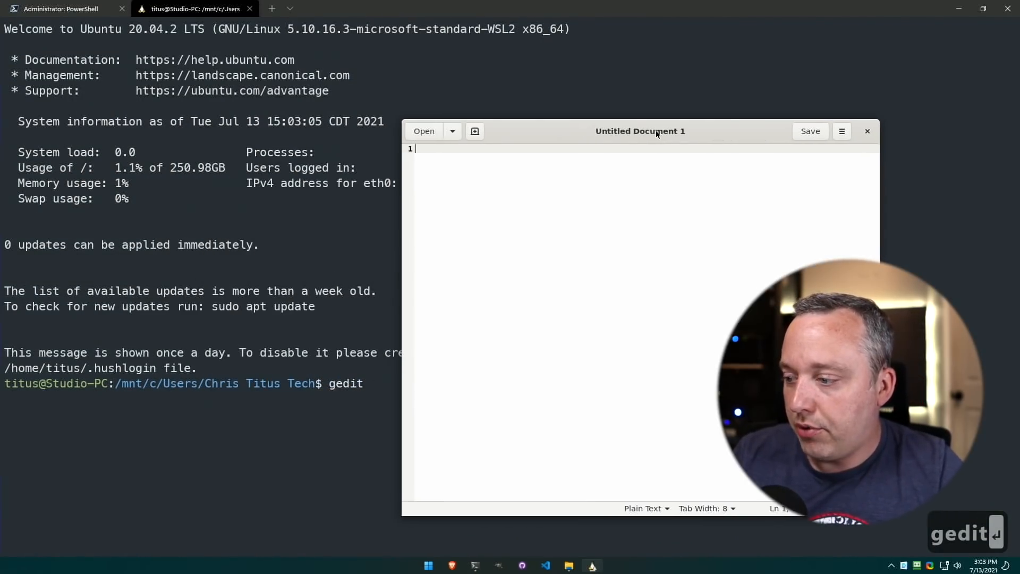
click(867, 132)
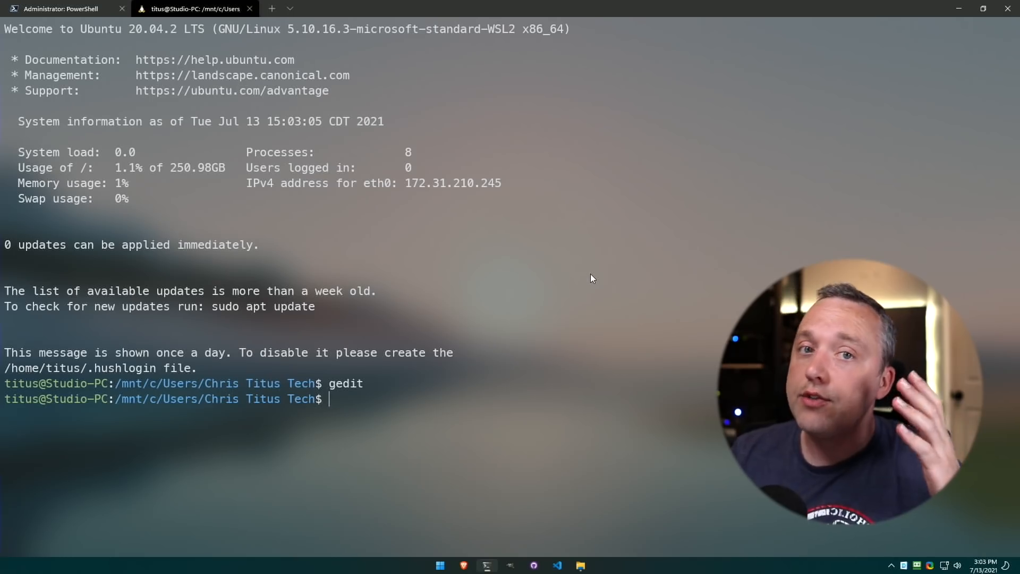
mouse_move(519, 336)
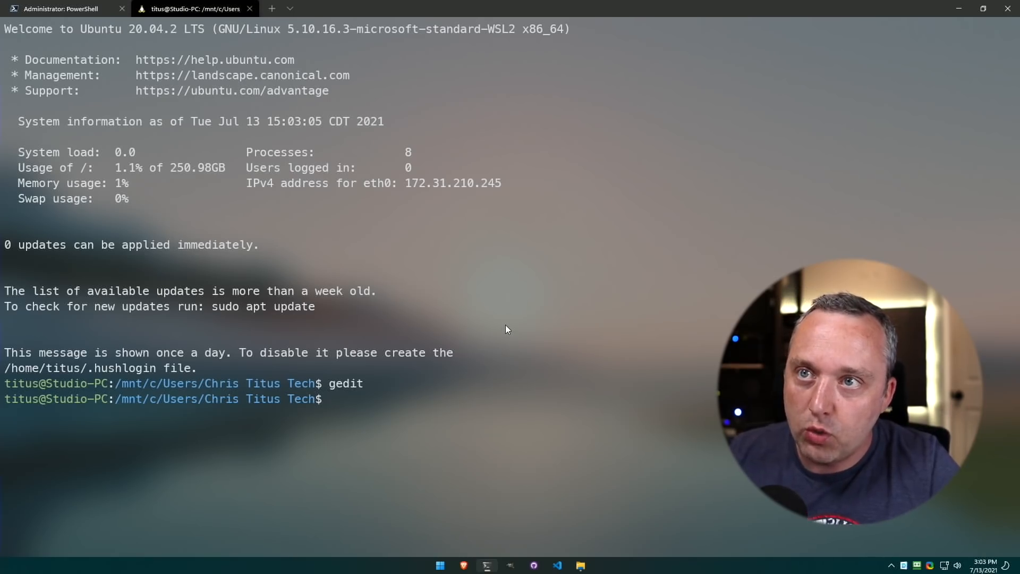
Uninstall the snipping screenshot app from the Start menu's All apps list.
click(440, 564)
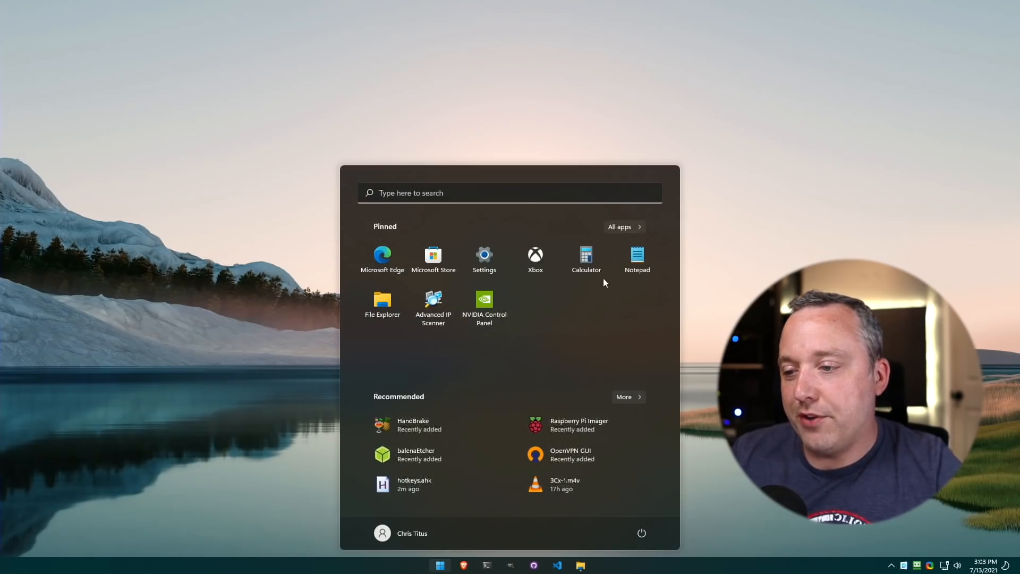
click(620, 226)
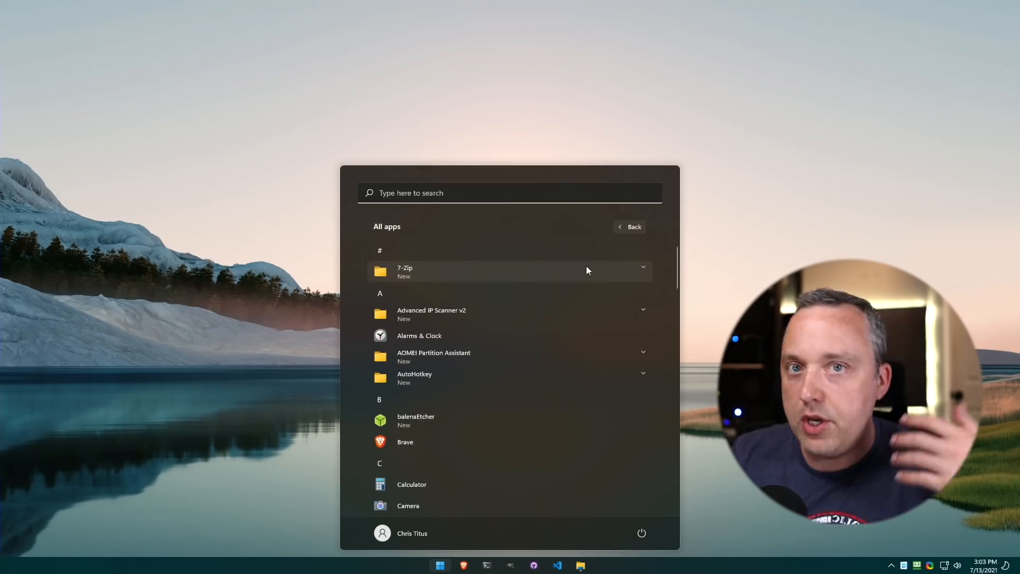
mouse_move(559, 349)
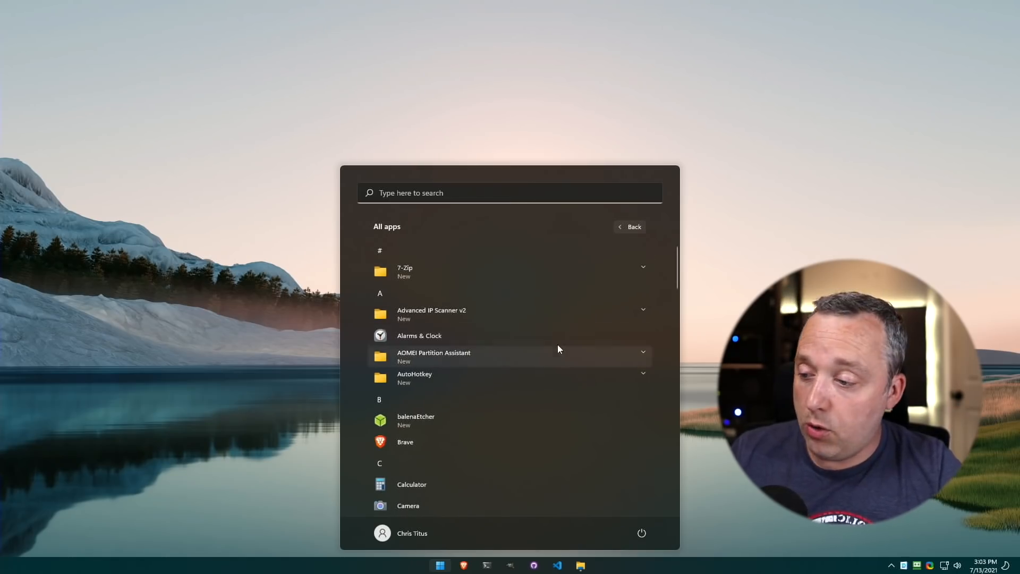
scroll(down, 3)
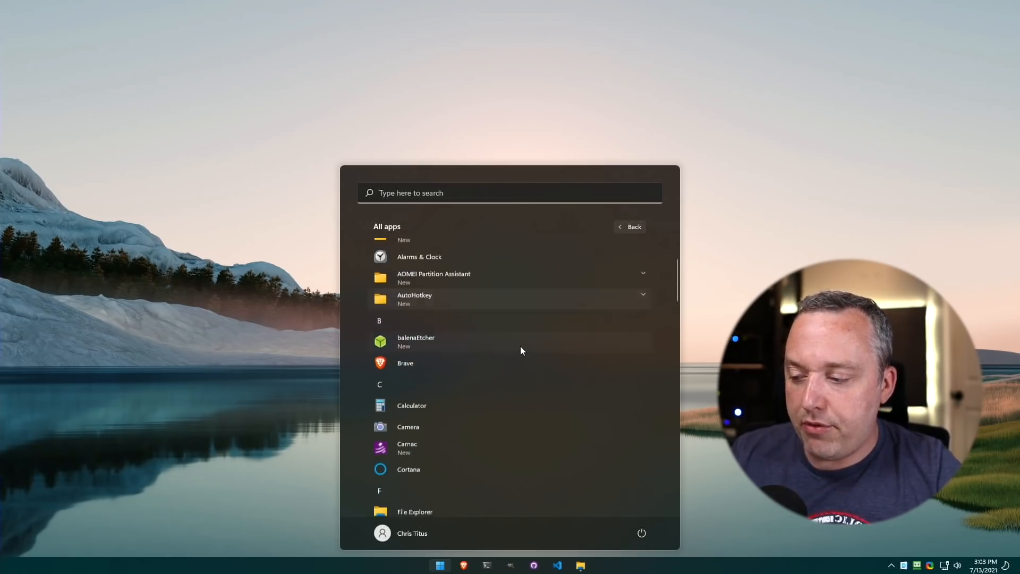
scroll(down, 3)
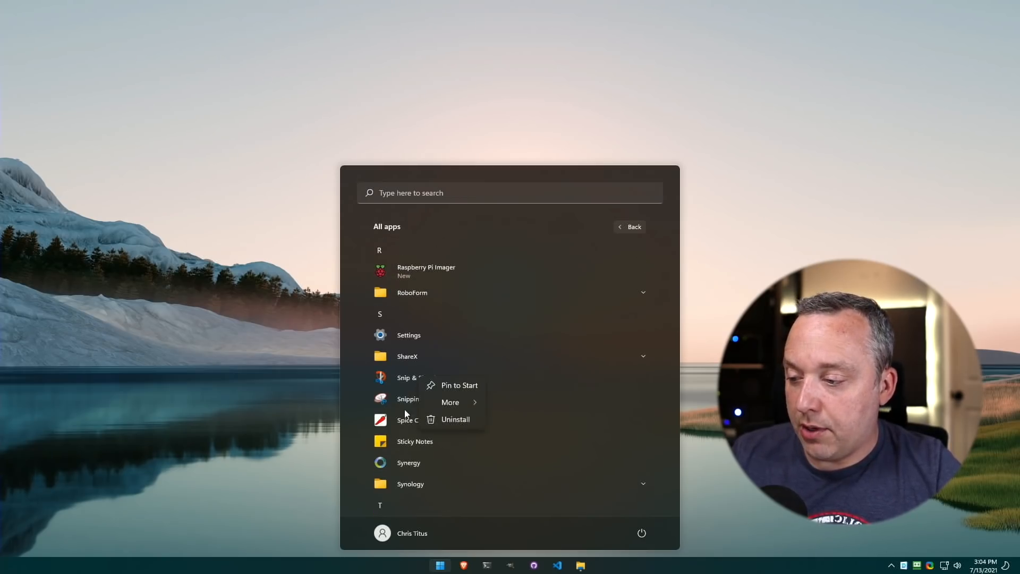
click(455, 420)
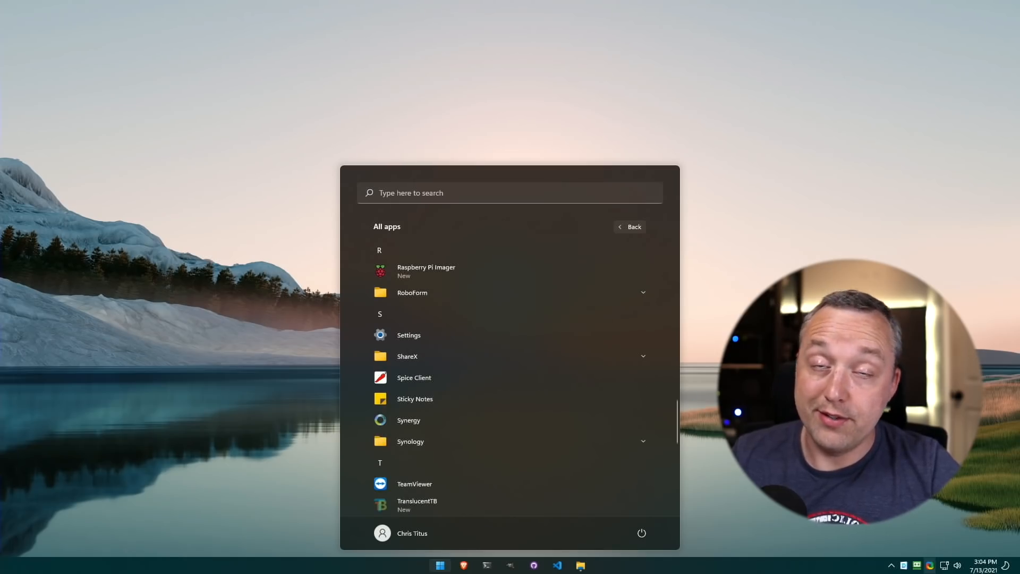
mouse_move(558, 353)
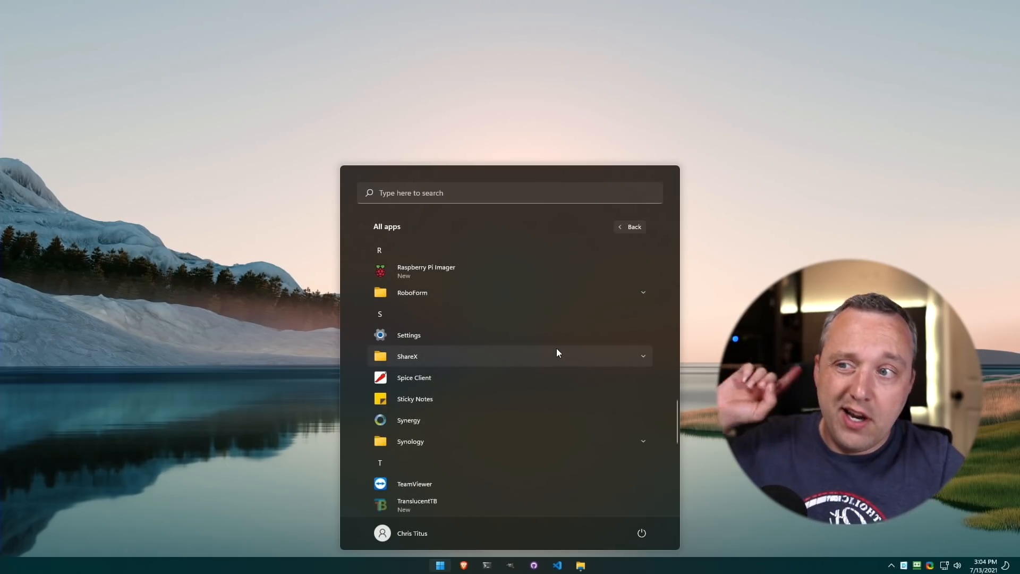
mouse_move(541, 377)
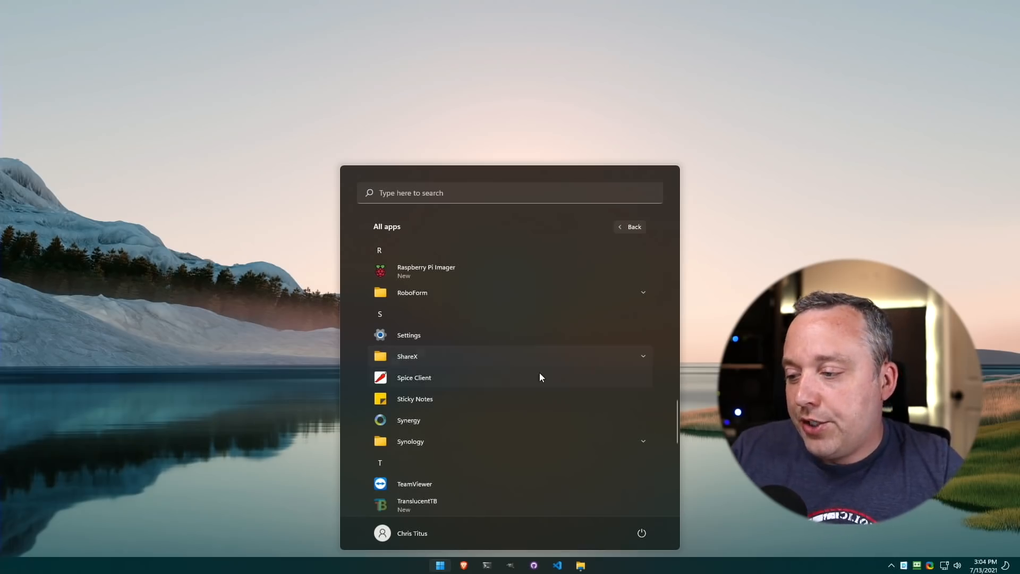
mouse_move(522, 384)
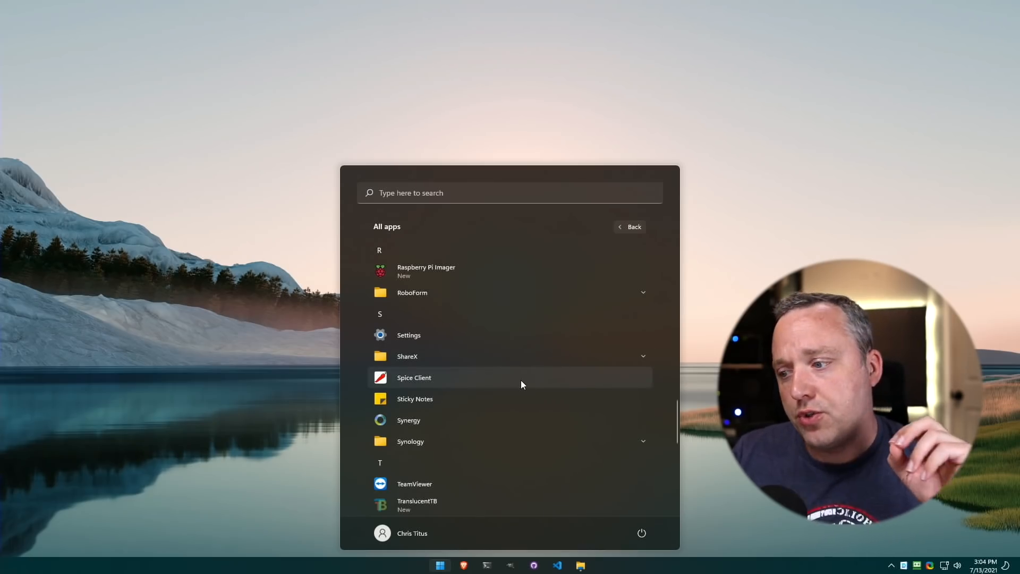
mouse_move(466, 398)
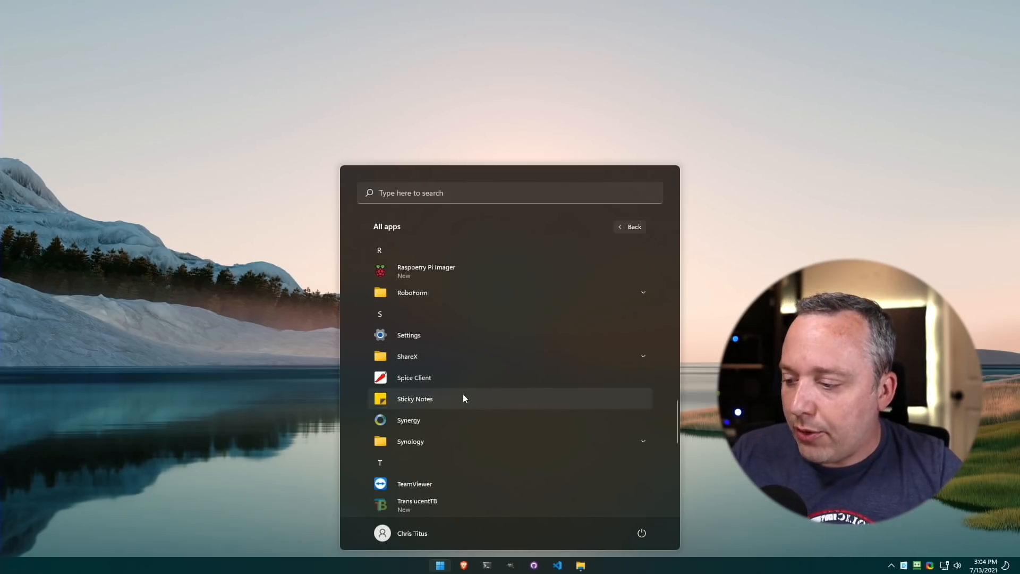
Browse the rest of the apps list and bring up the Run dialog.
scroll(down, 3)
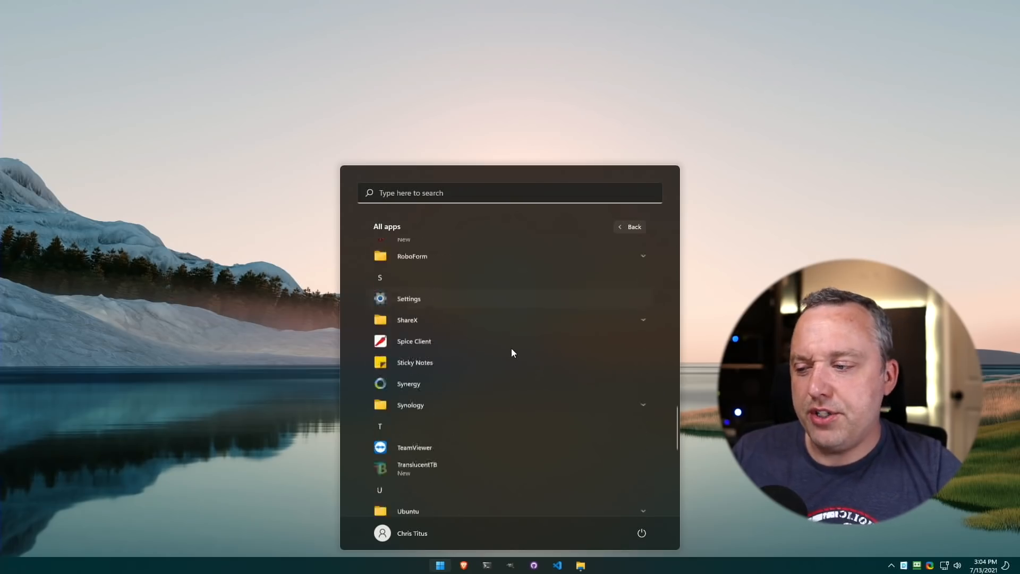
scroll(down, 3)
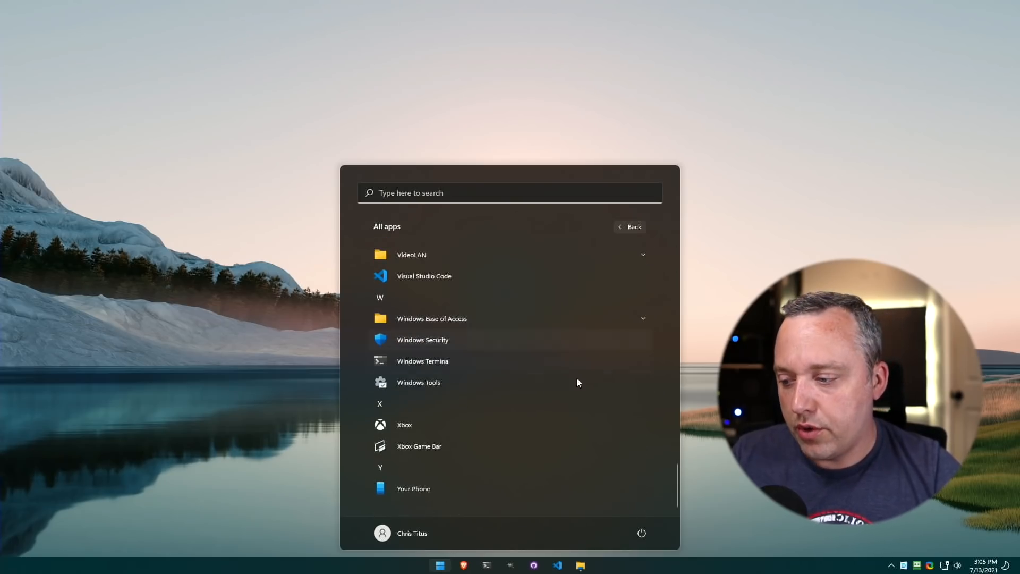
key(Win+r)
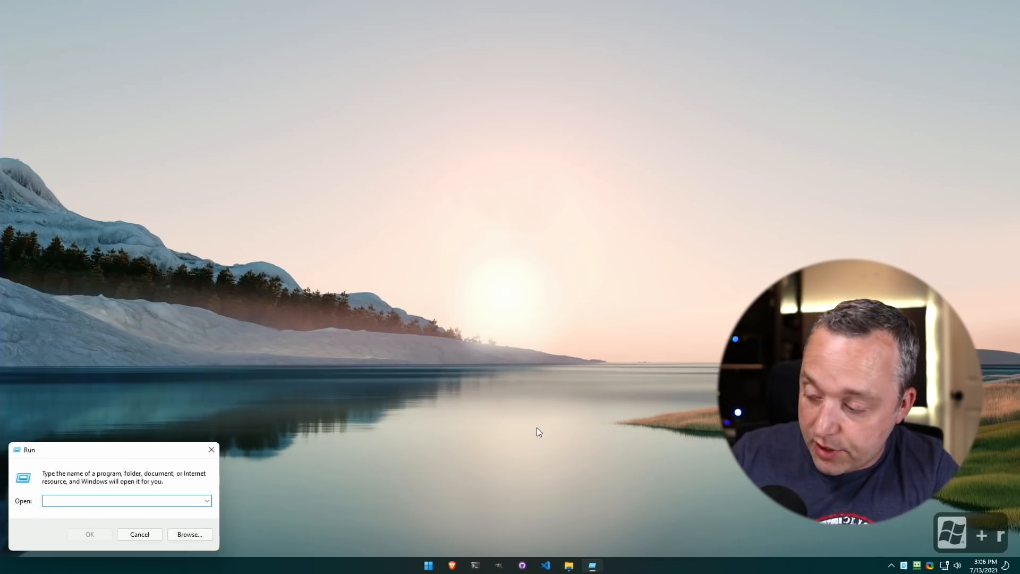
Run appwiz.cpl to list installed programs, then bring up the Start power-user menu.
text(appwiz.c)
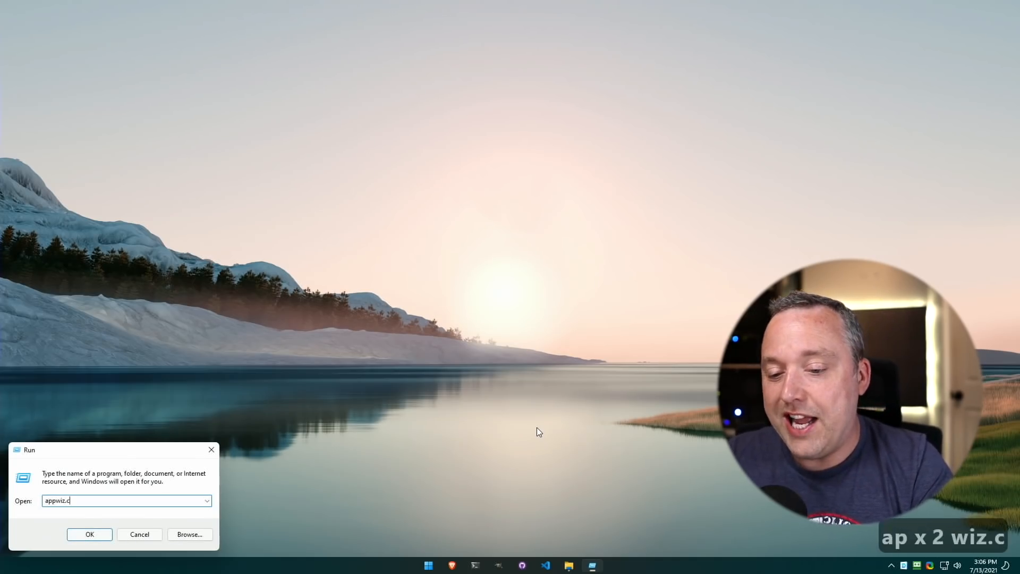
key(Enter)
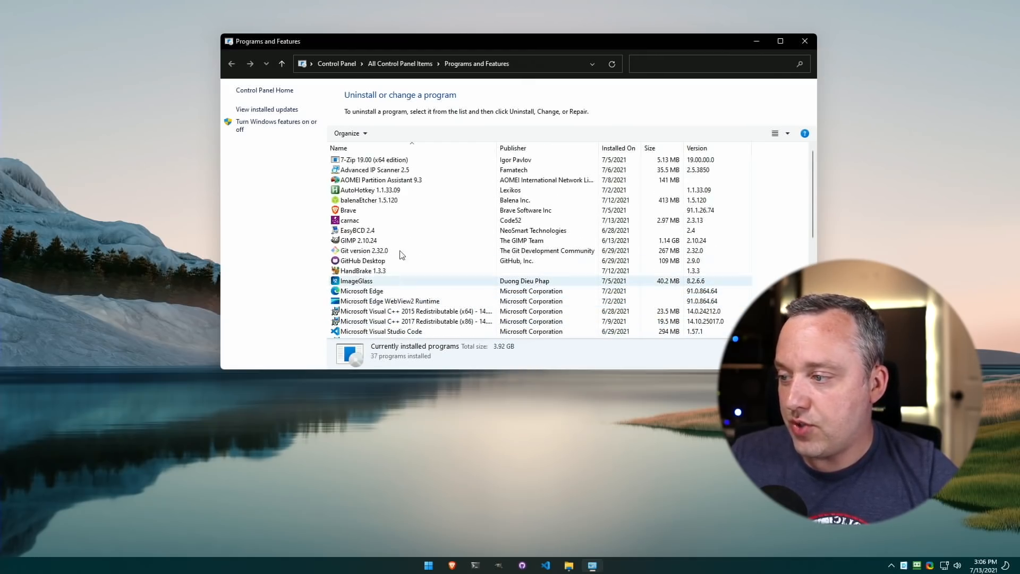
scroll(down, 3)
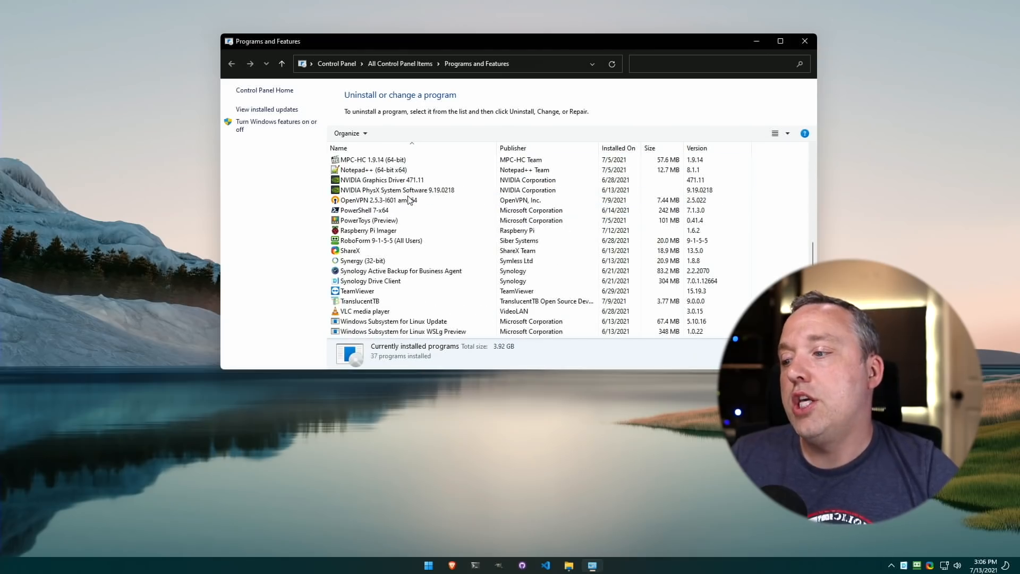
click(366, 209)
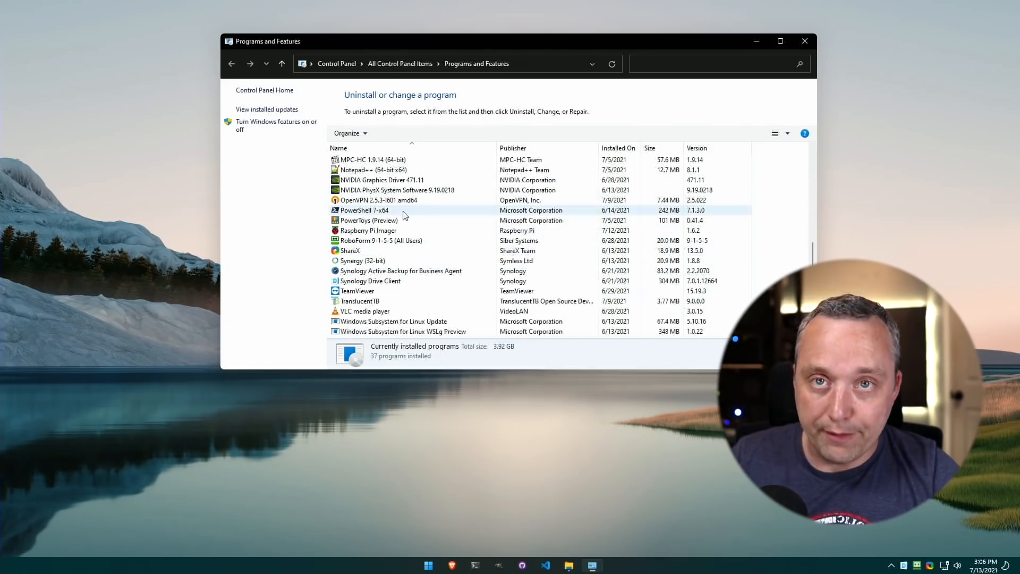
click(400, 271)
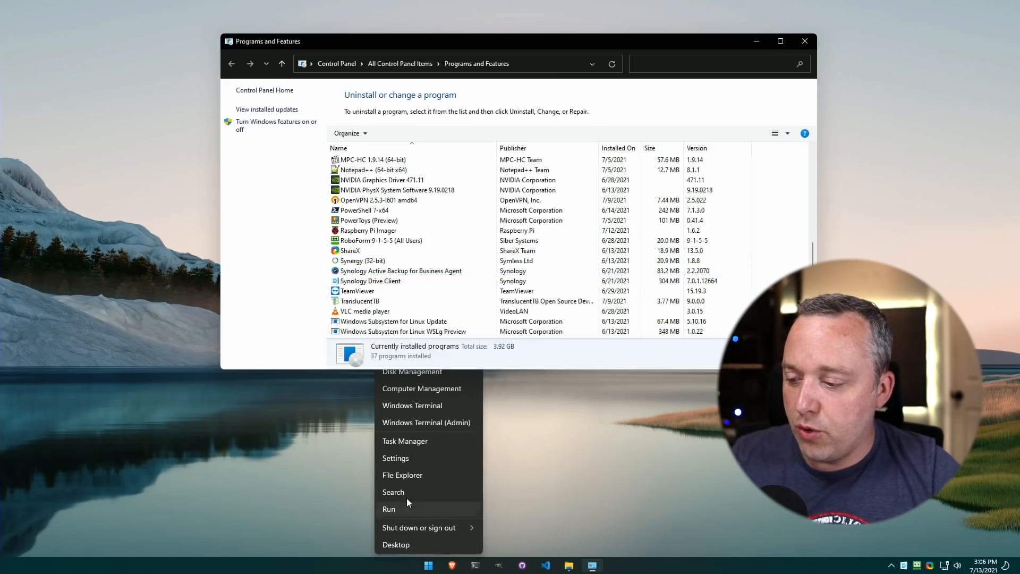
Scroll the Apps & features list and show the People app's advanced options.
click(396, 458)
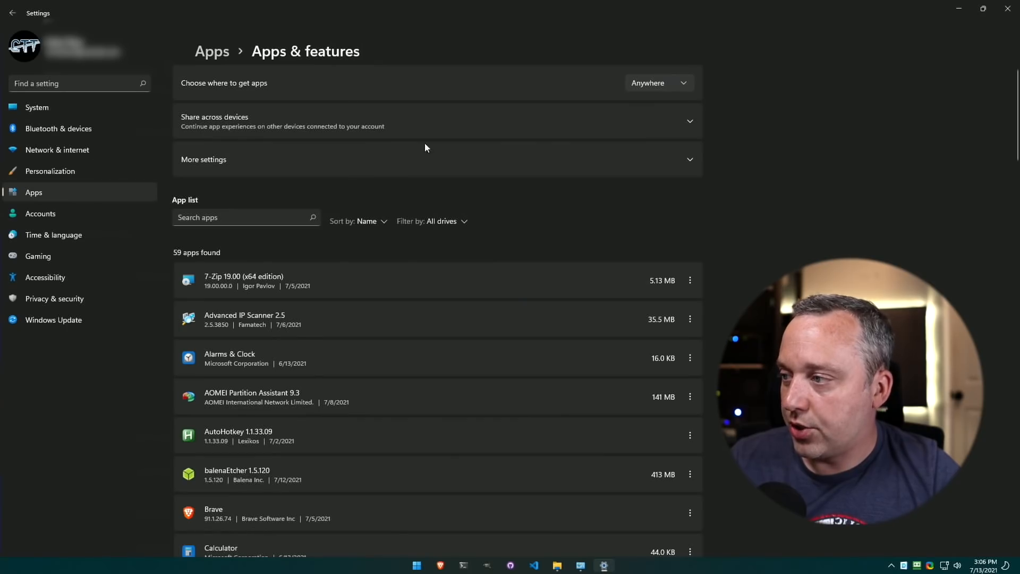
scroll(down, 3)
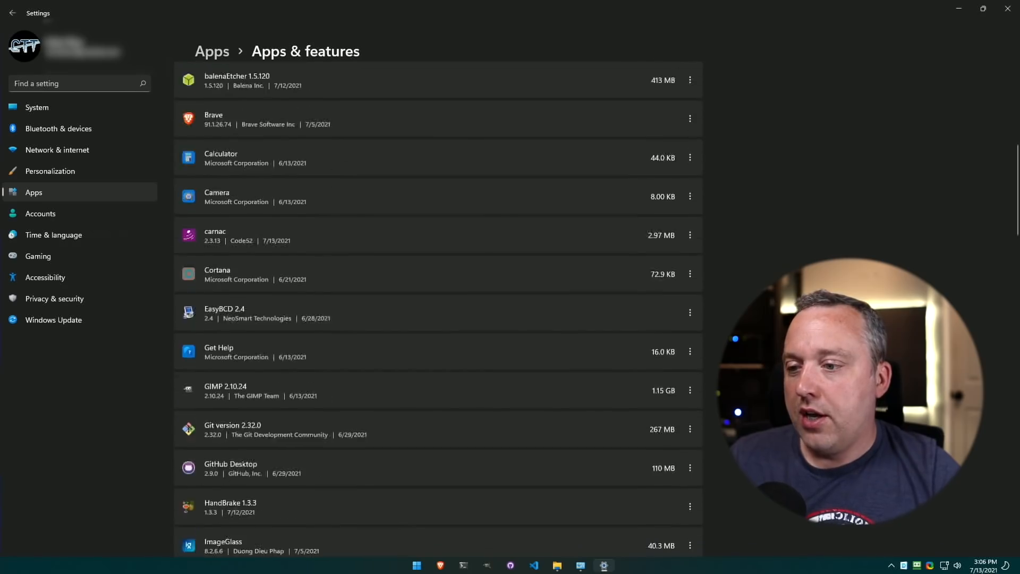
scroll(down, 3)
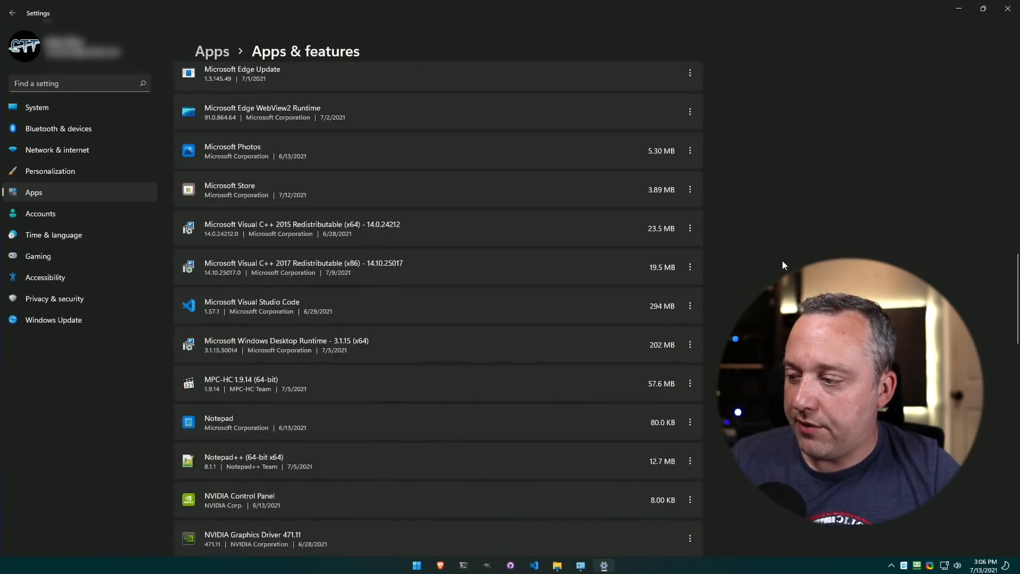
scroll(down, 3)
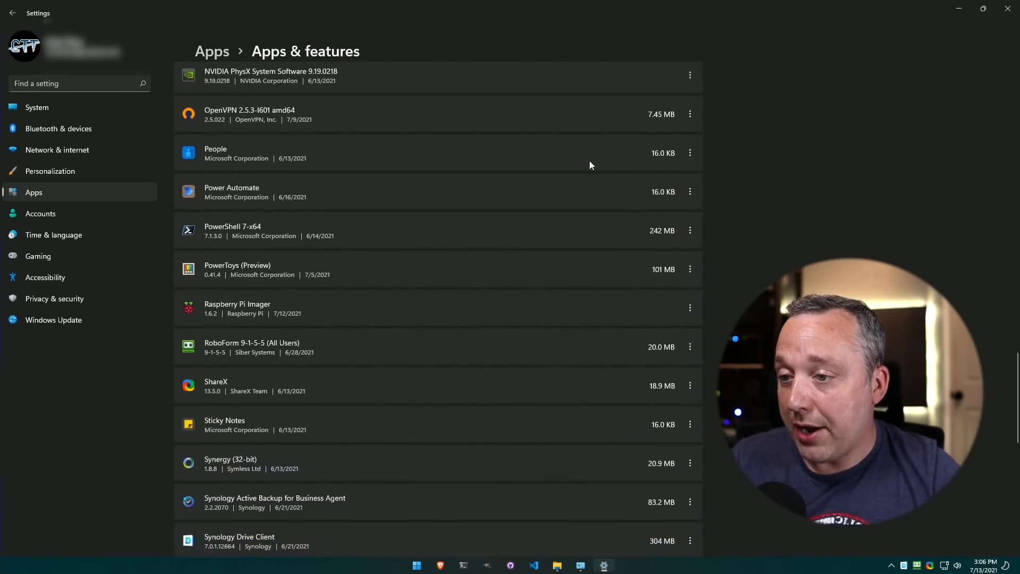
click(691, 153)
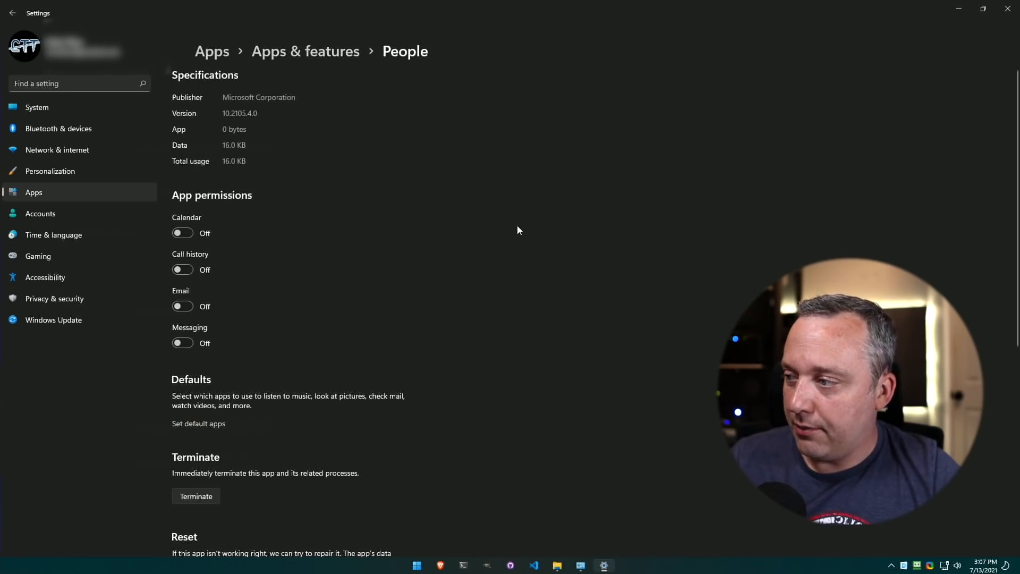
mouse_move(318, 65)
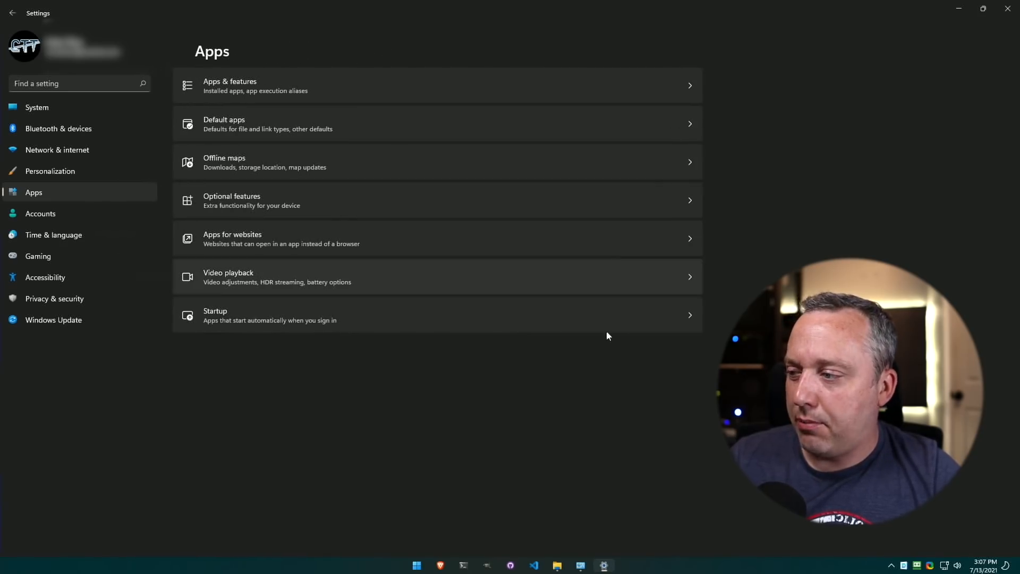
mouse_move(707, 418)
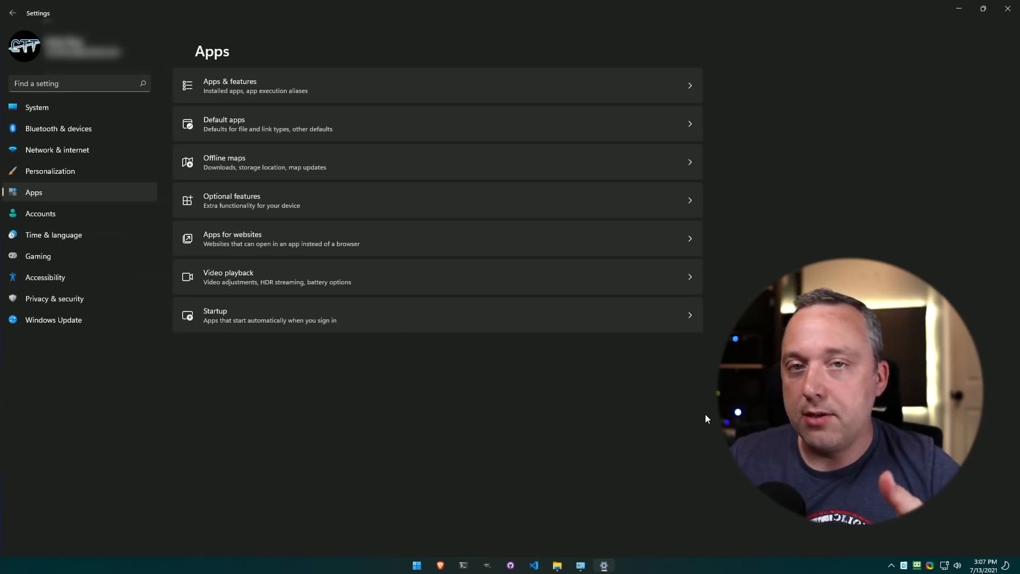
mouse_move(696, 401)
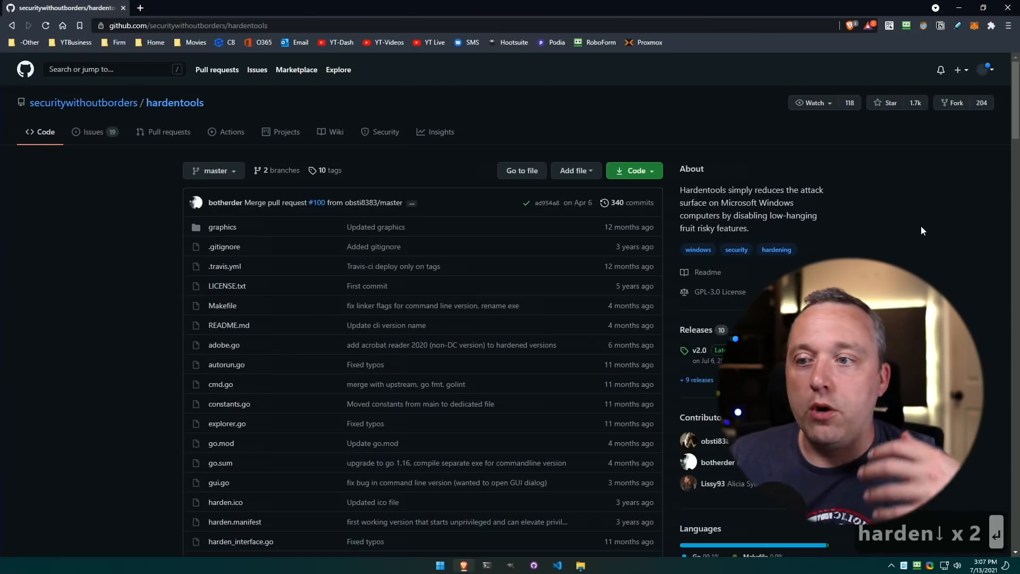
mouse_move(202, 135)
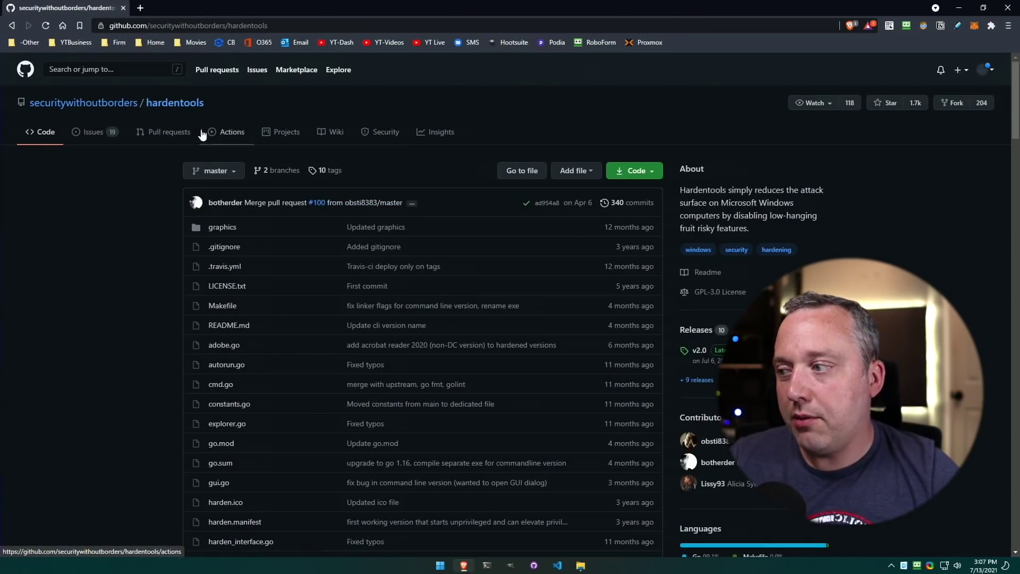
mouse_move(700, 336)
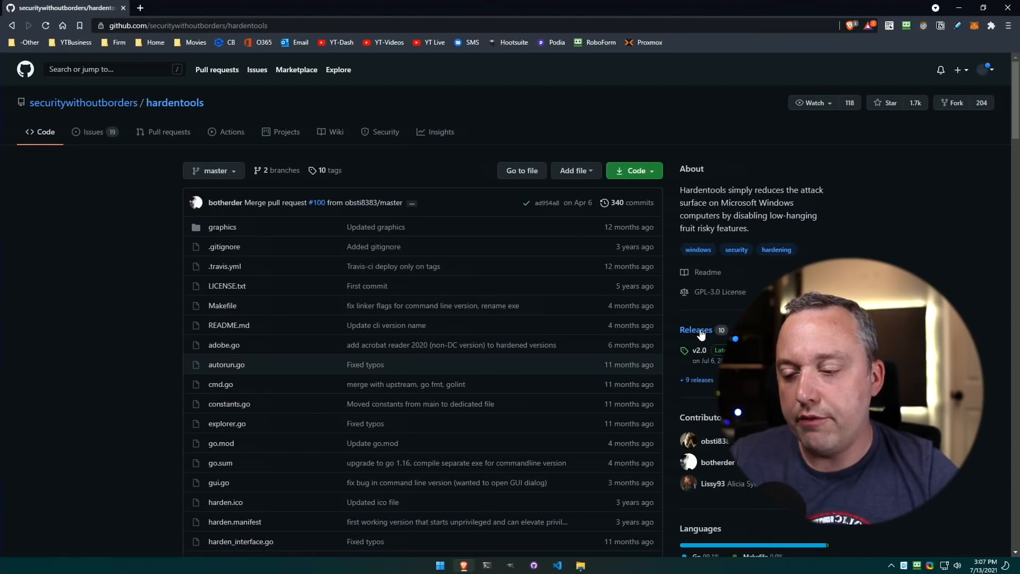
Download hardentools.exe from the repo's latest v2.0 release assets.
click(695, 329)
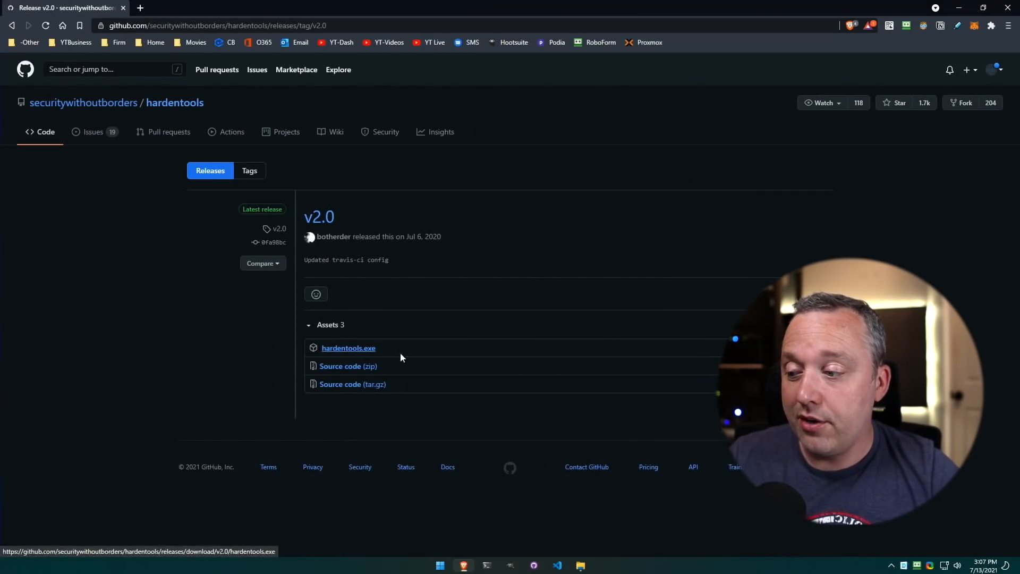
click(349, 347)
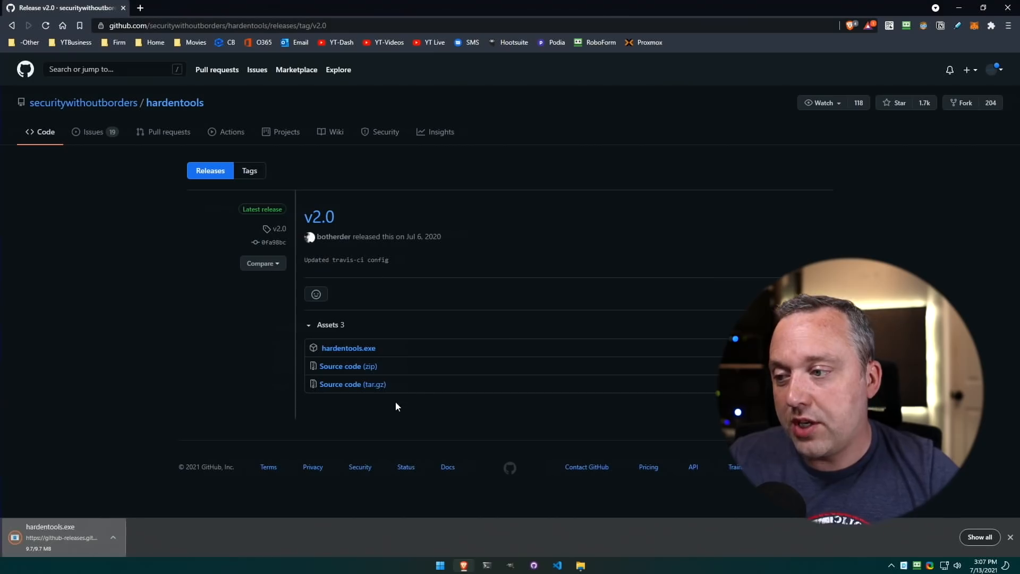
mouse_move(611, 289)
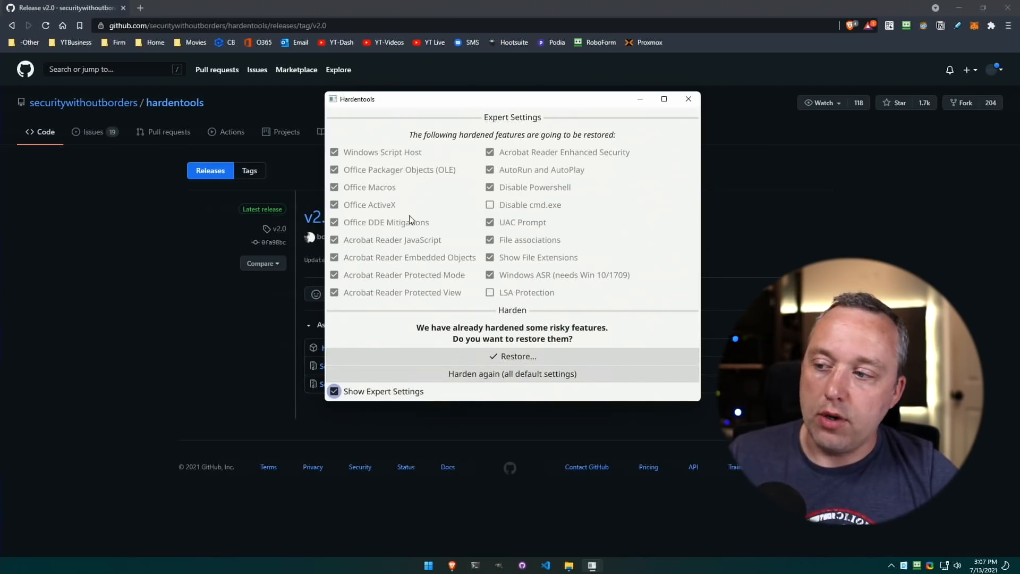
mouse_move(394, 226)
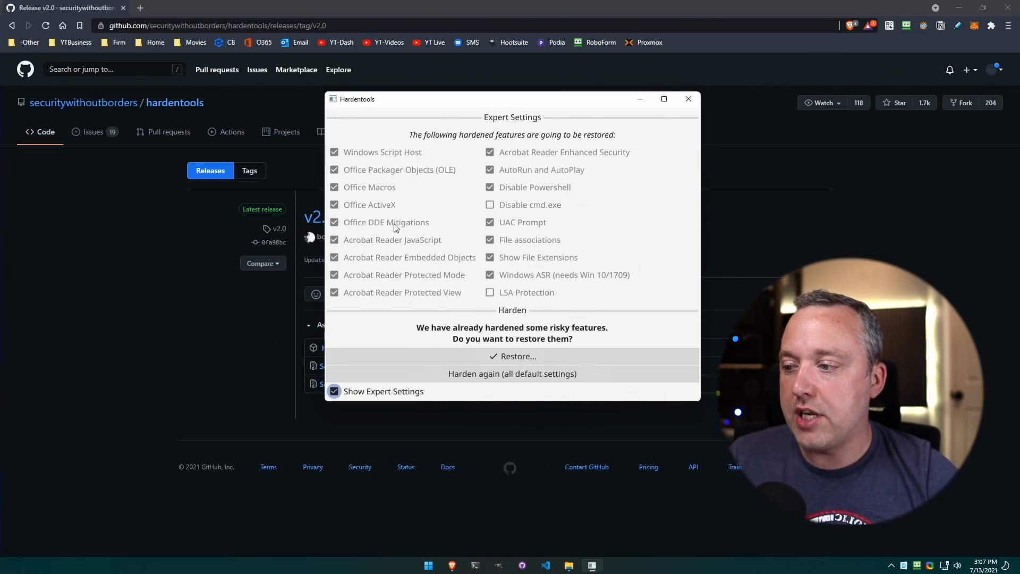
mouse_move(544, 162)
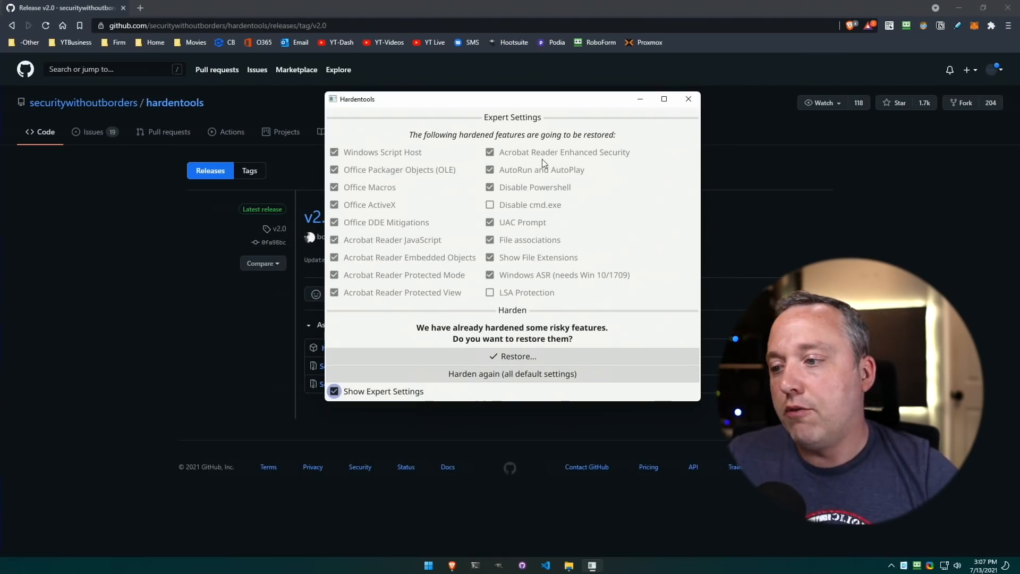
mouse_move(676, 317)
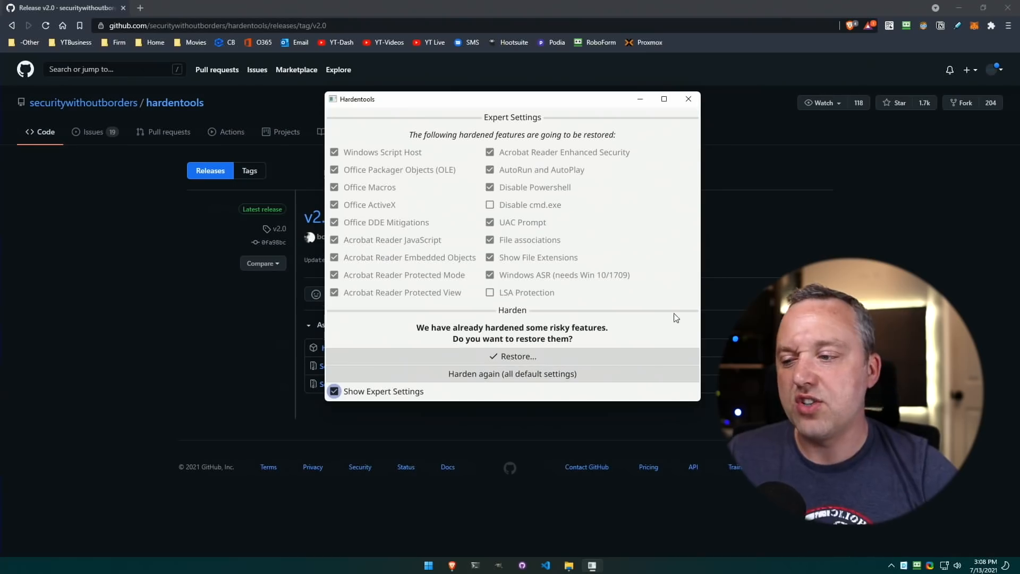
mouse_move(566, 289)
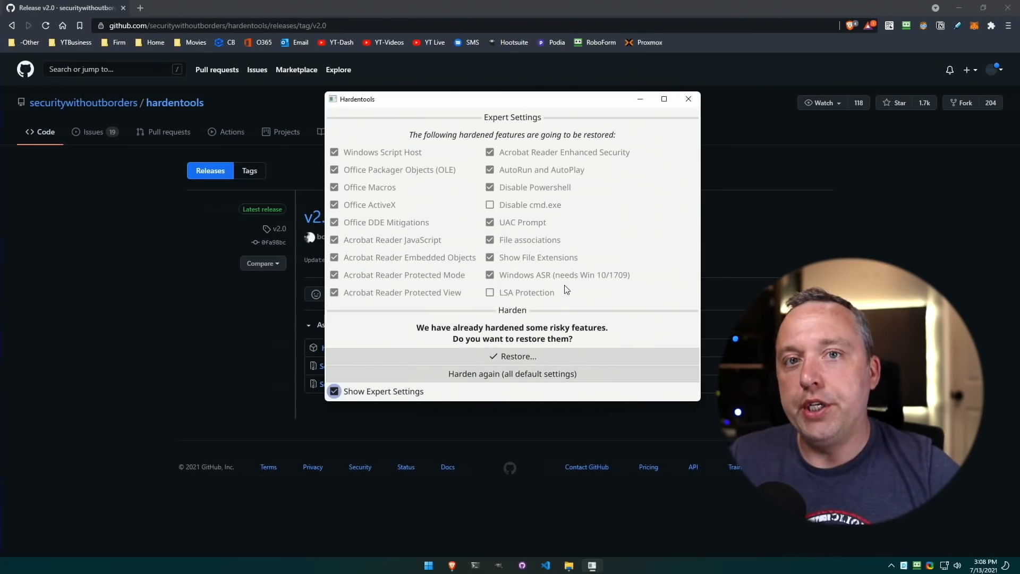
mouse_move(578, 288)
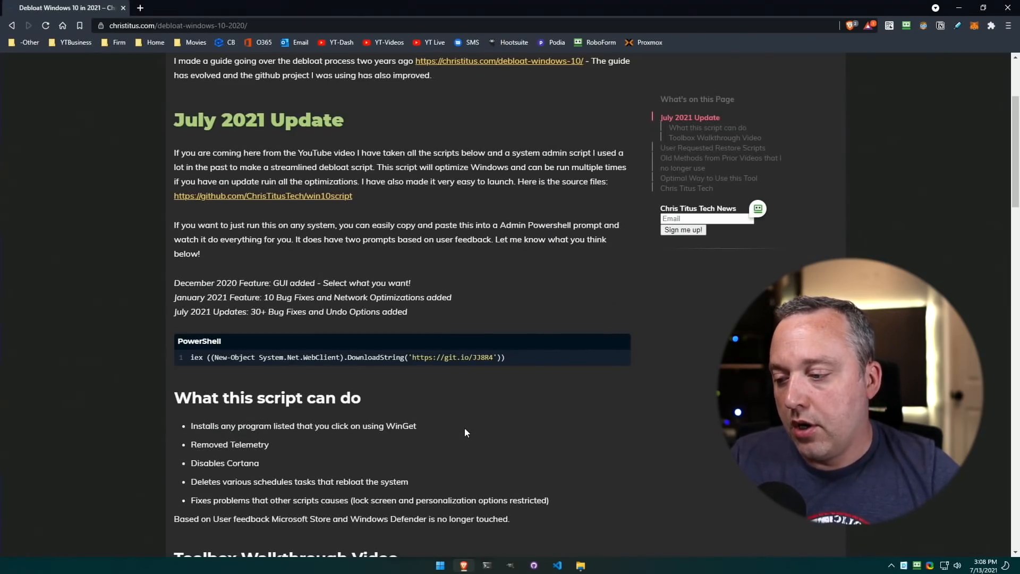
click(621, 342)
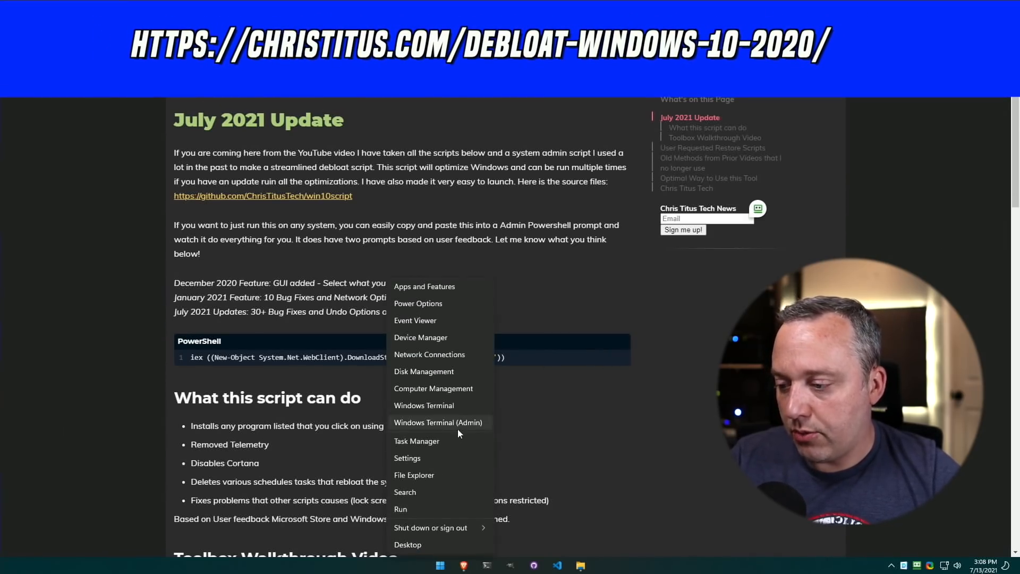
click(438, 423)
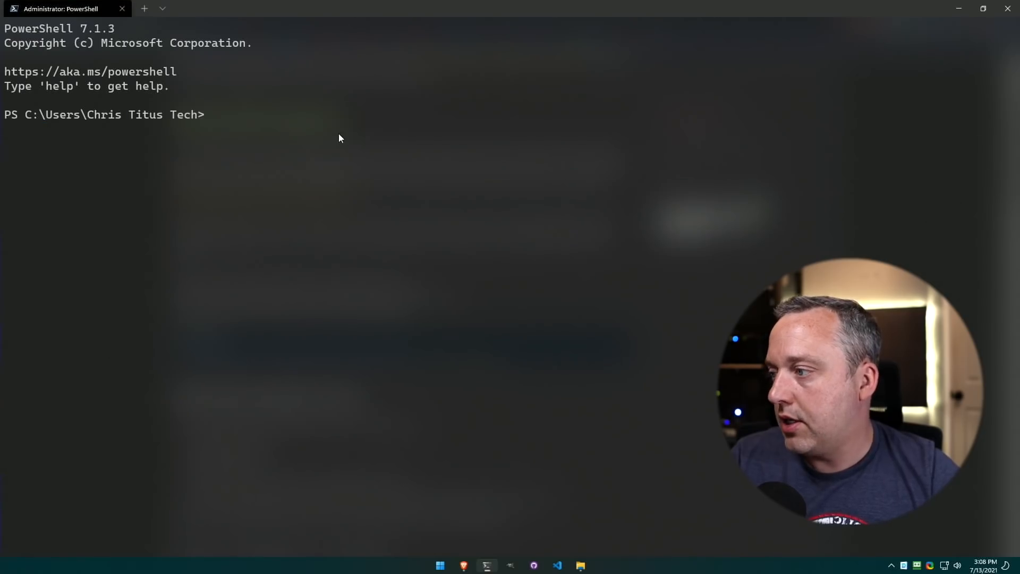
text(iex ((New-Object System.Net.WebClient).DownloadString('https://git.io/JJ8R4')))
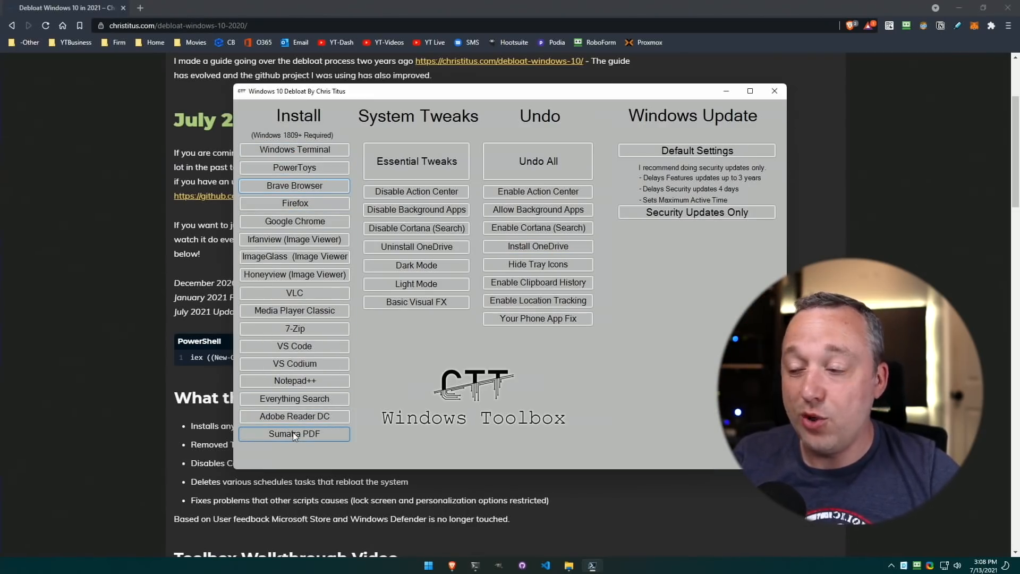
mouse_move(440, 153)
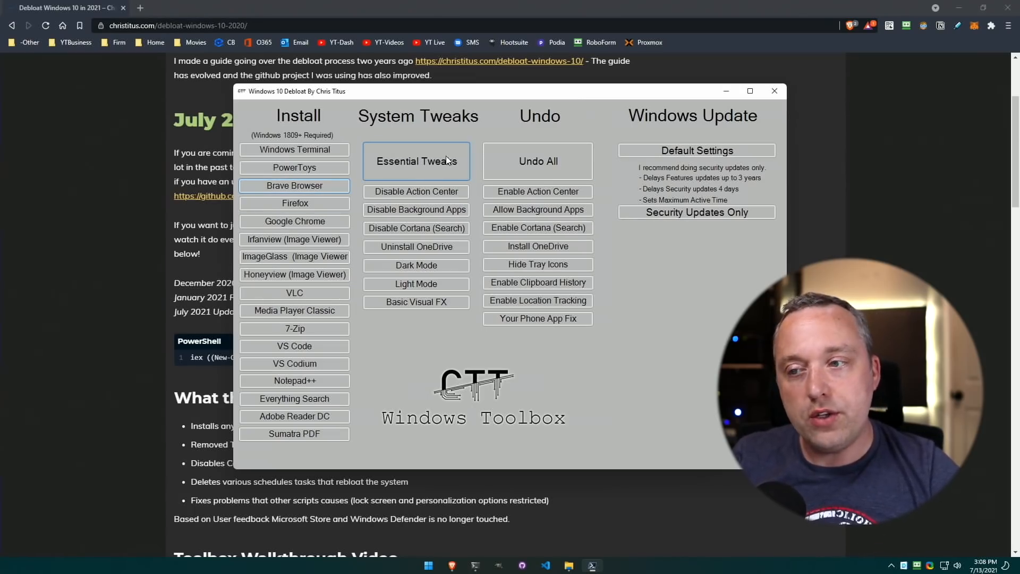
mouse_move(642, 404)
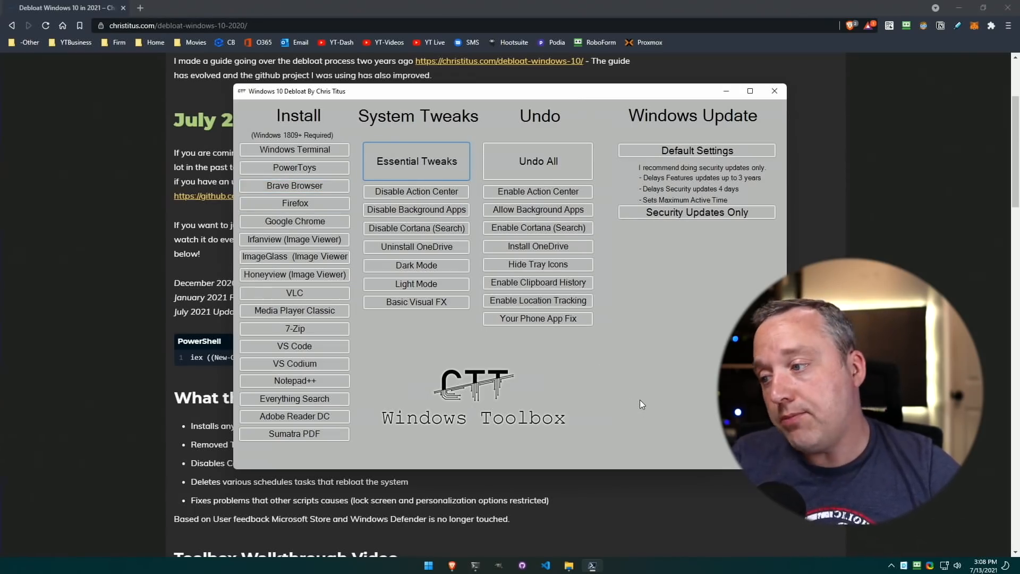
mouse_move(494, 355)
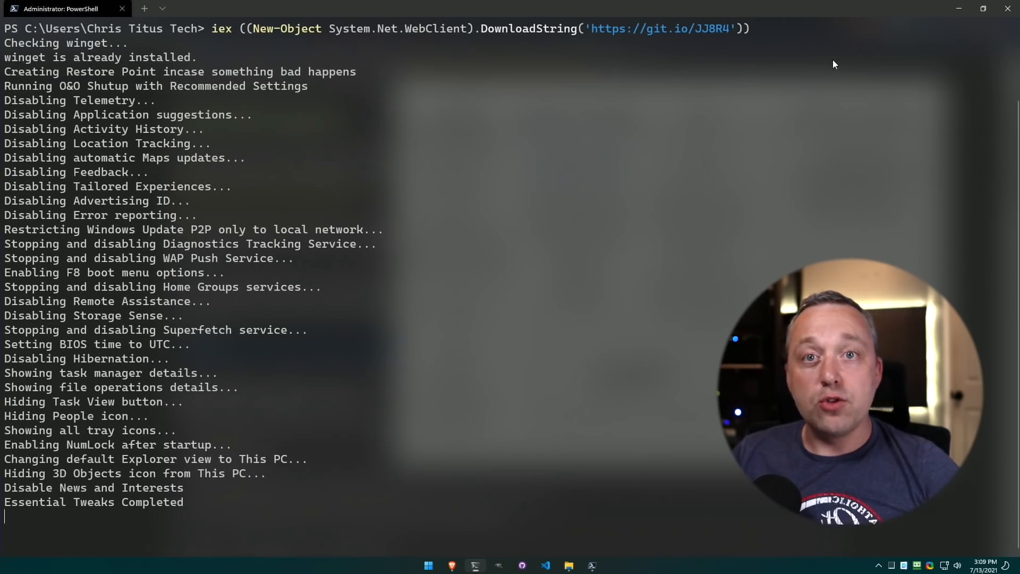
mouse_move(219, 59)
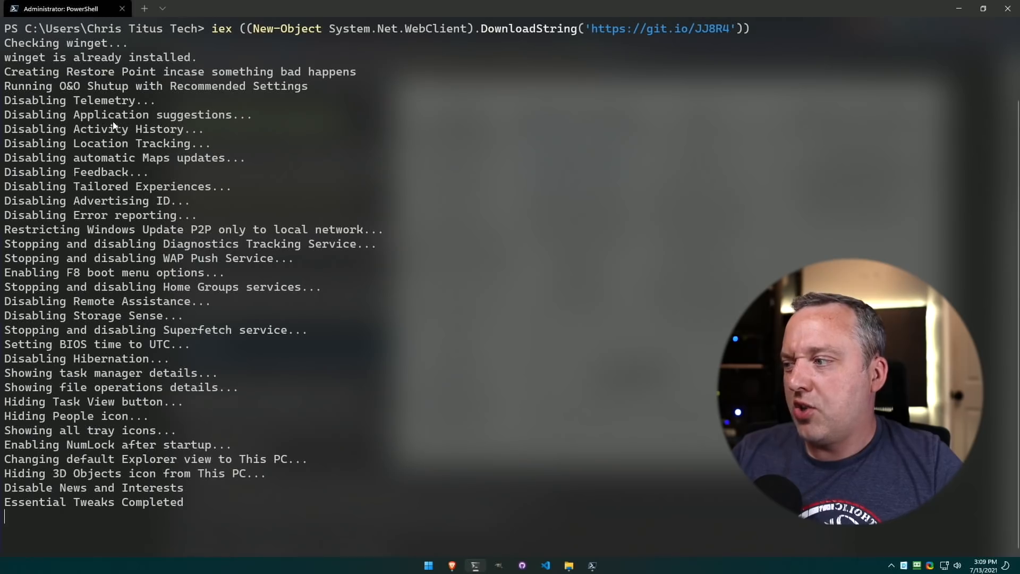
mouse_move(148, 151)
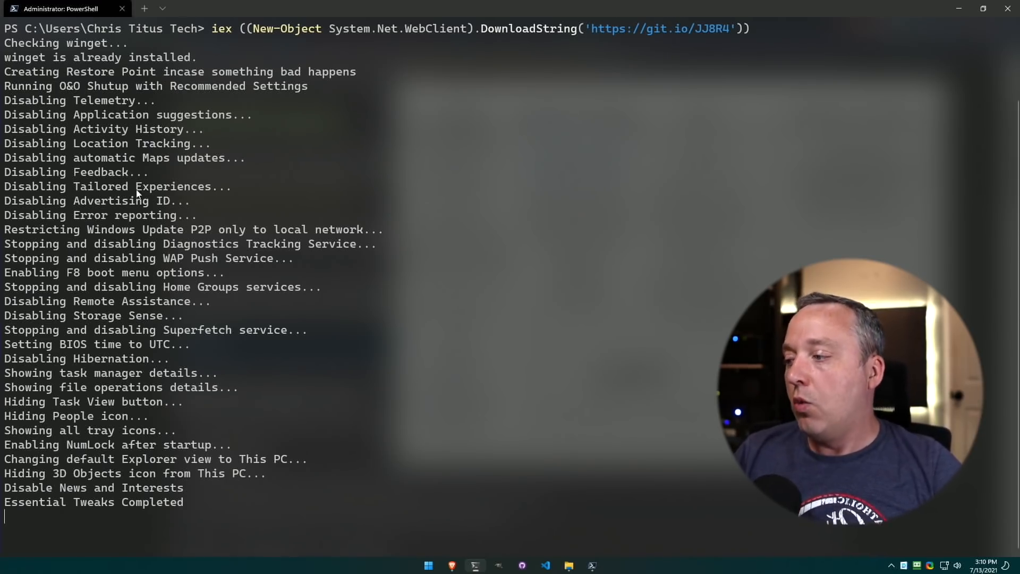
mouse_move(151, 217)
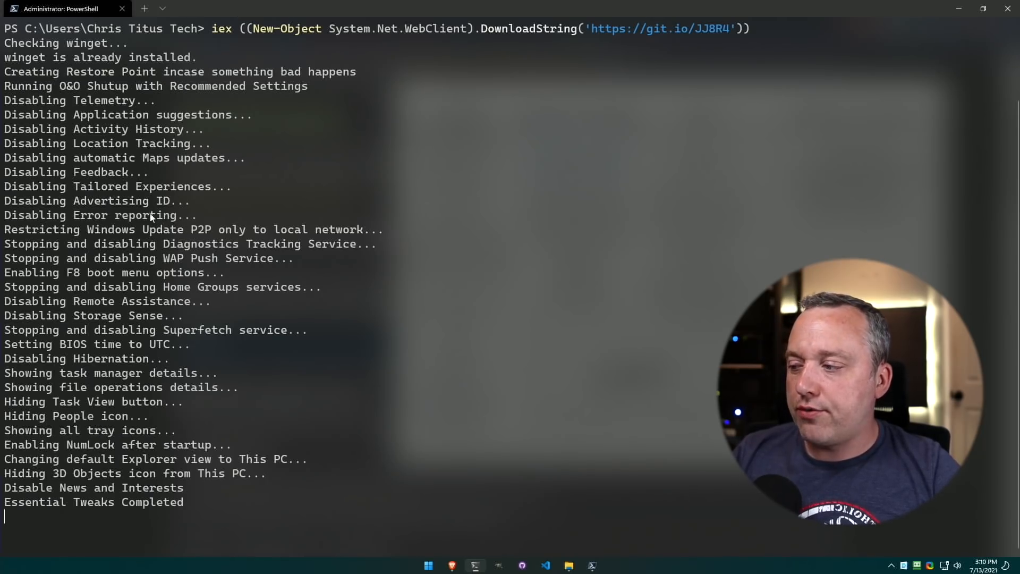
mouse_move(150, 359)
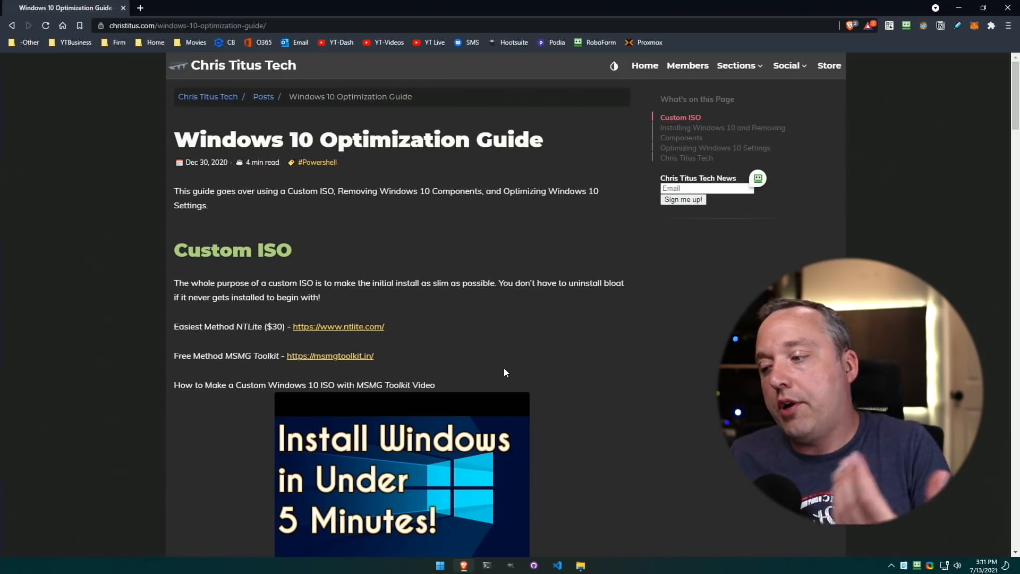
mouse_move(189, 318)
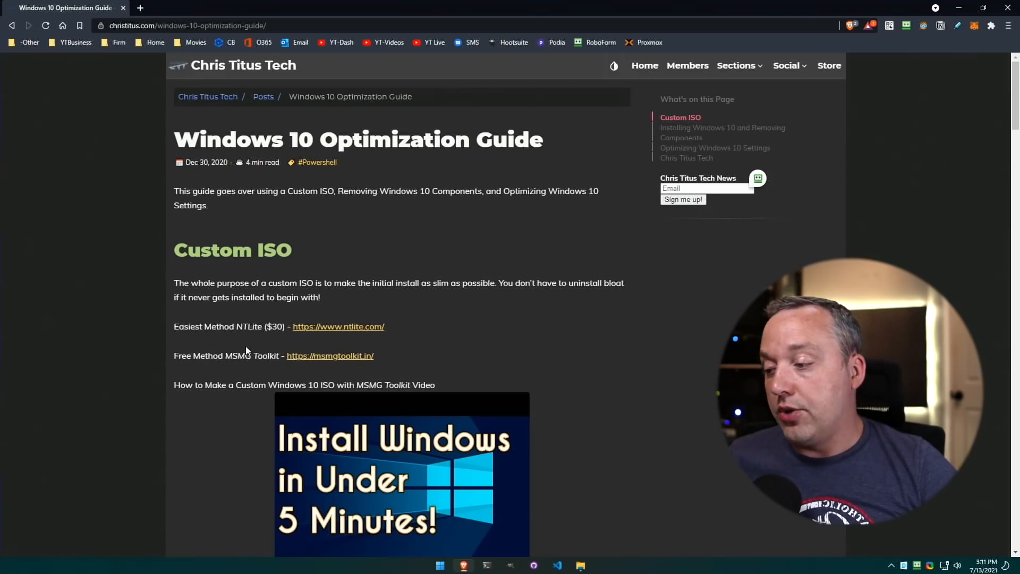
Scroll the Windows 10 Optimization Guide down to the Microsoft Method for Custom ISO section.
scroll(down, 3)
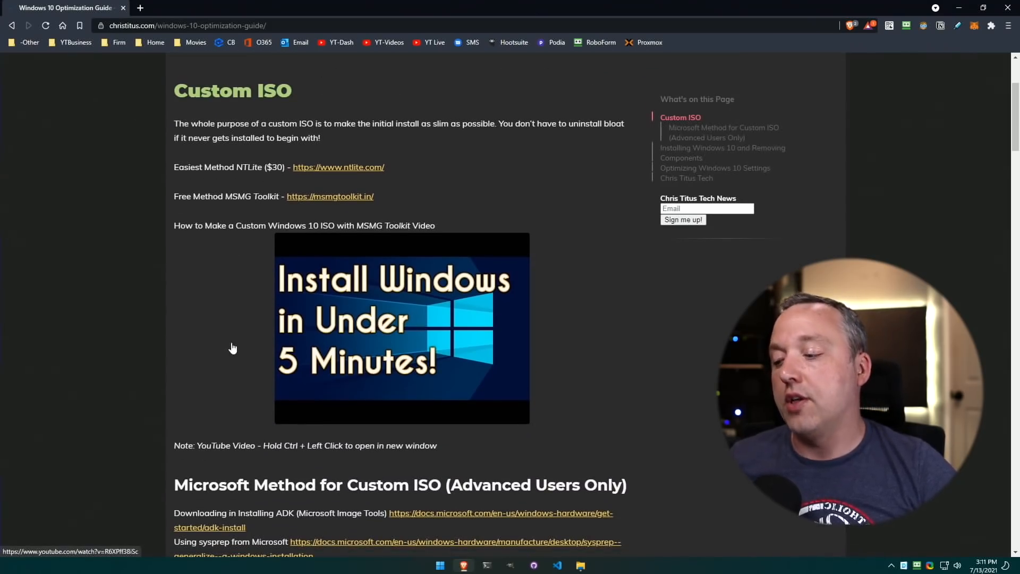